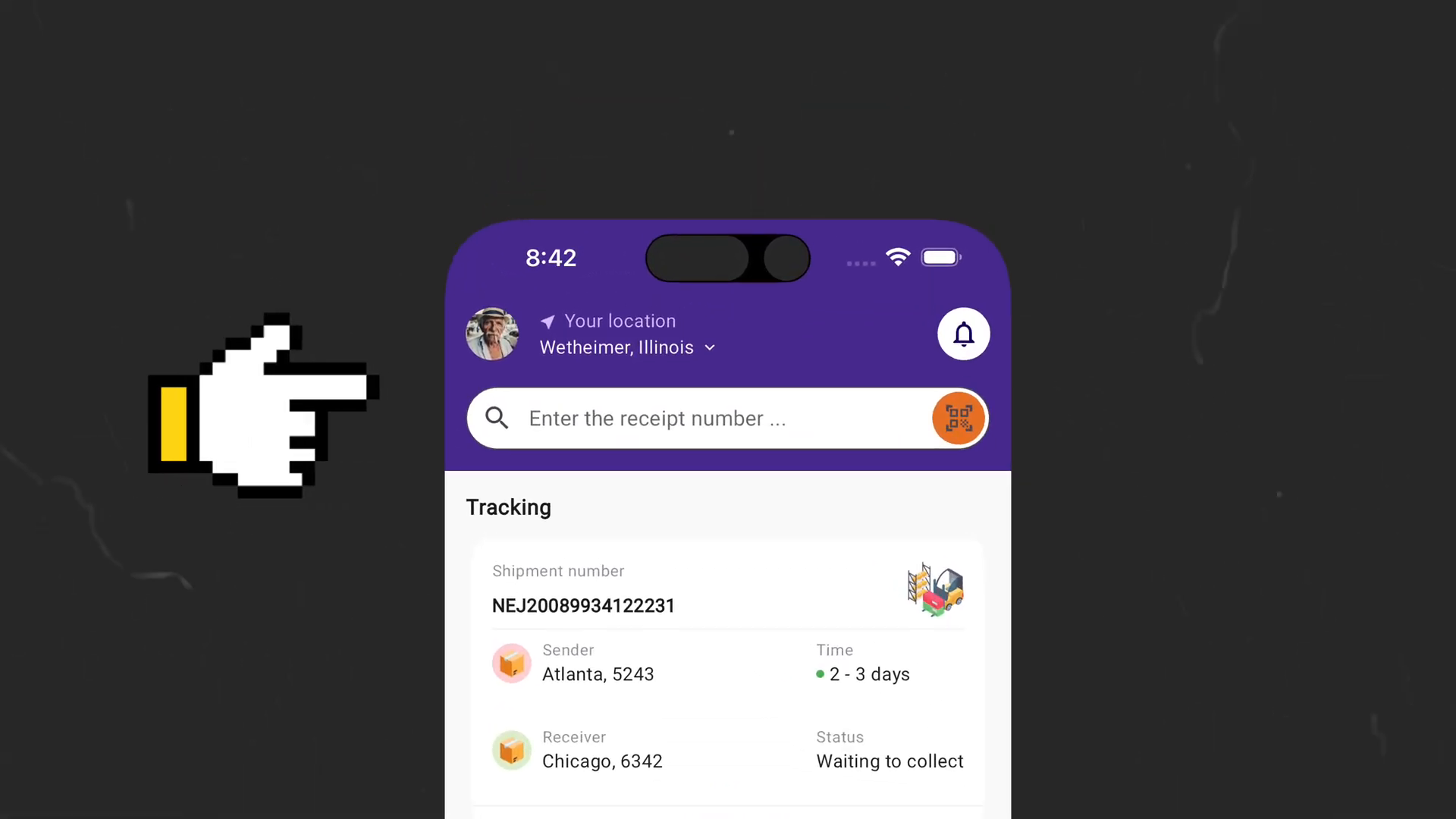
- Switch to home_view.dart to edit the home app bar code
scroll(down, 3)
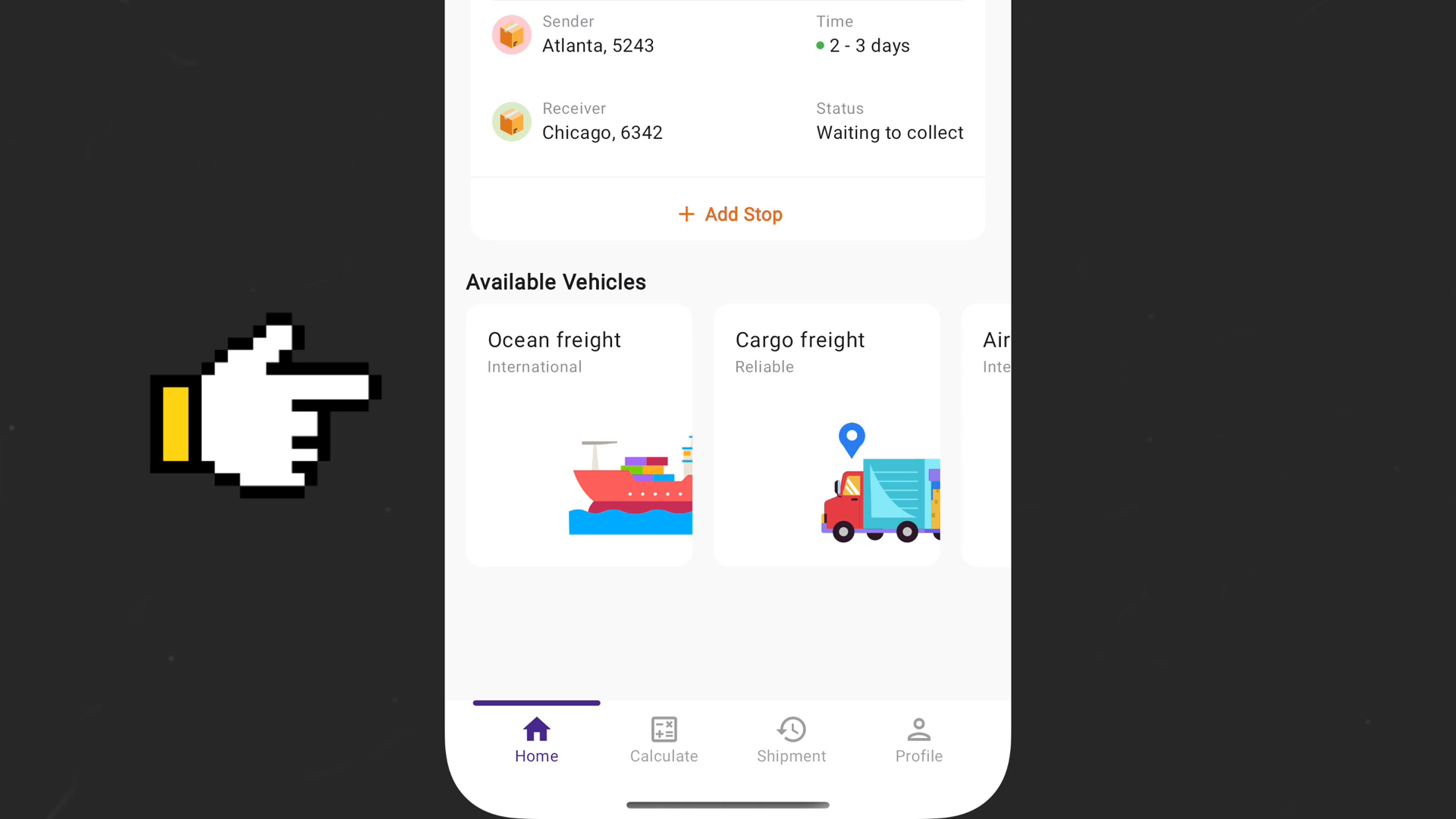
mouse_move(245, 419)
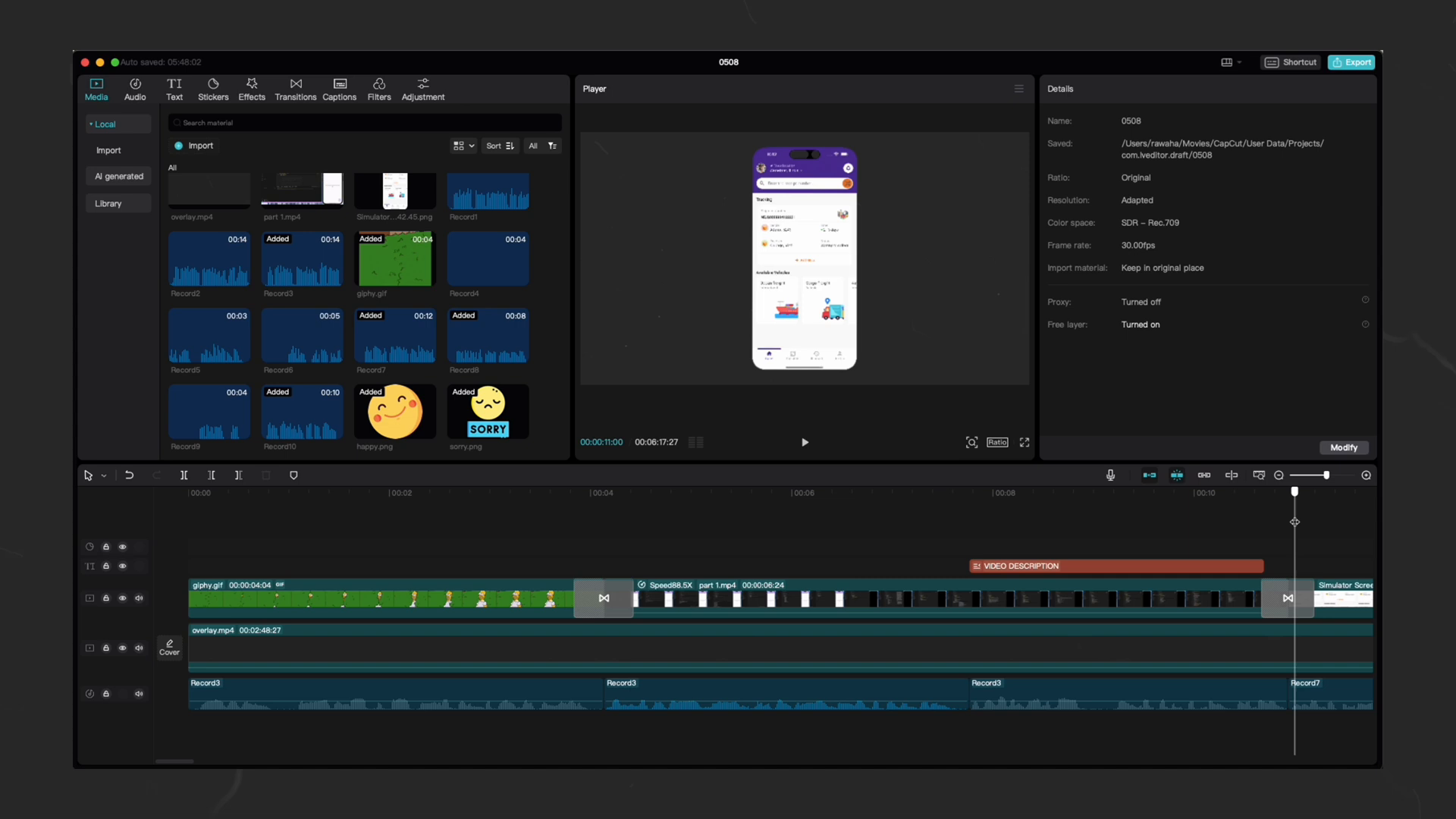
click(188, 491)
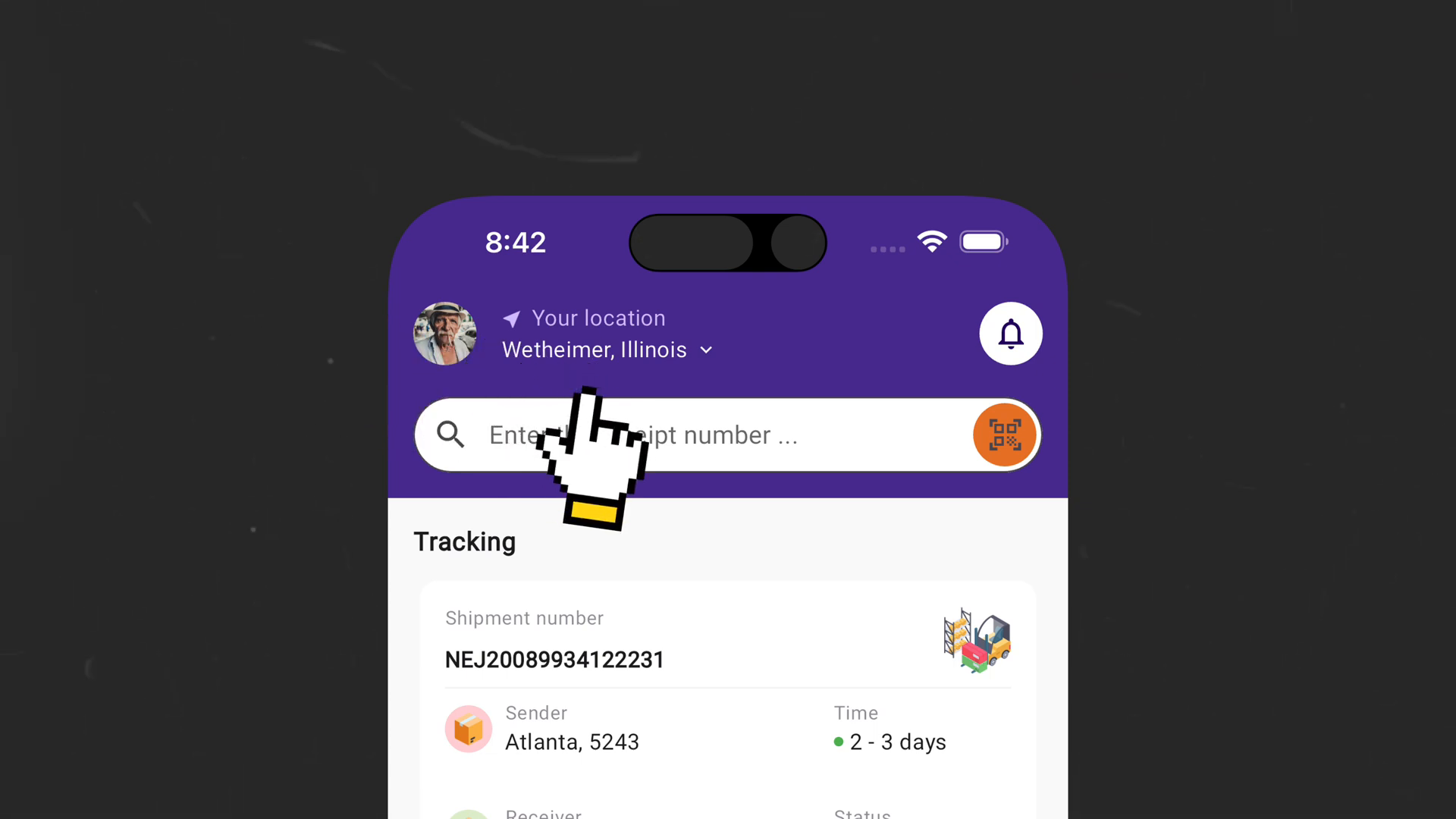
mouse_move(808, 507)
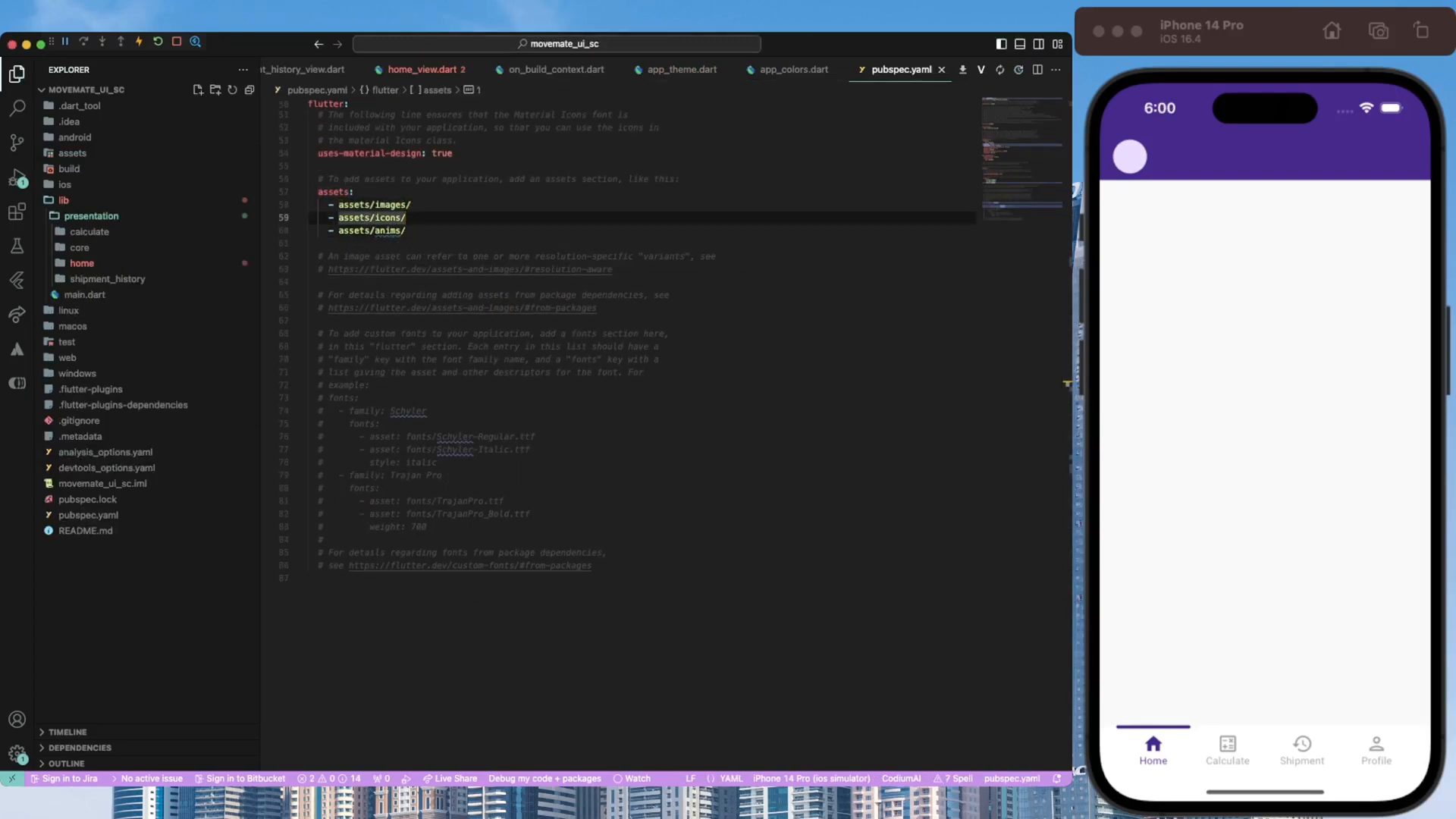
click(422, 68)
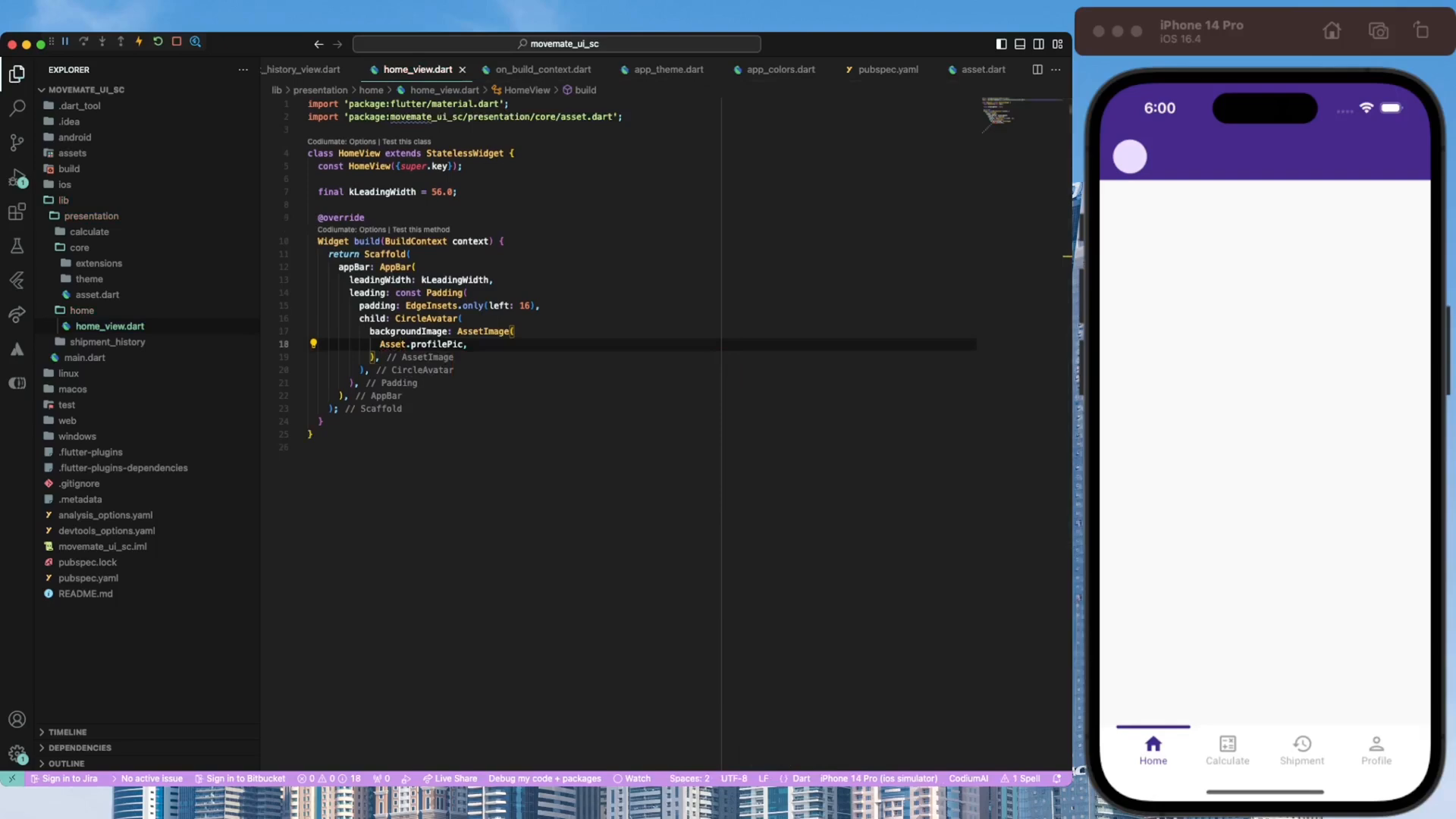
- Add a title Column with a staggered animation list and a Row holding a rotated Icons.navigation
text(title: Column()
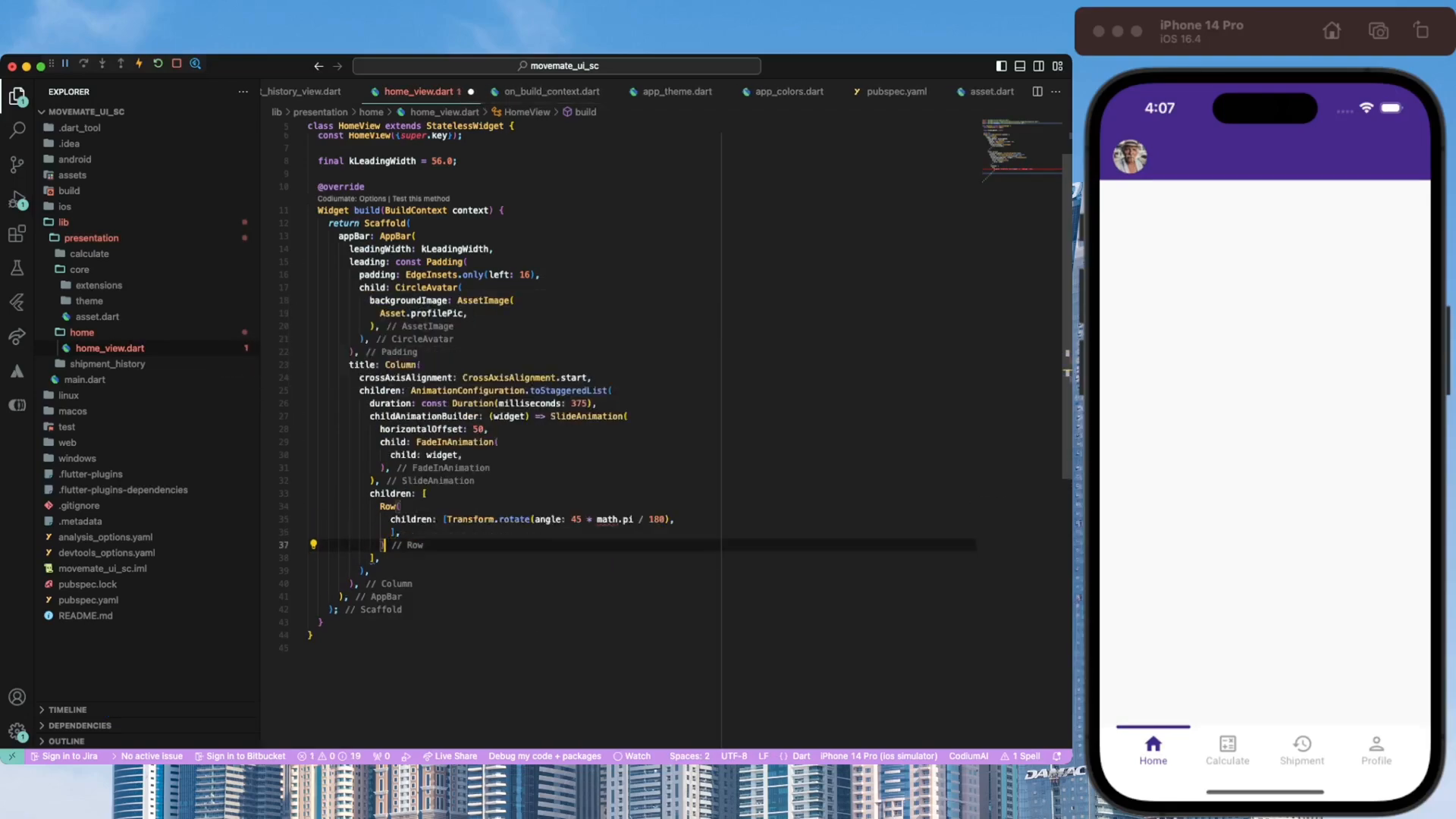
text(im)
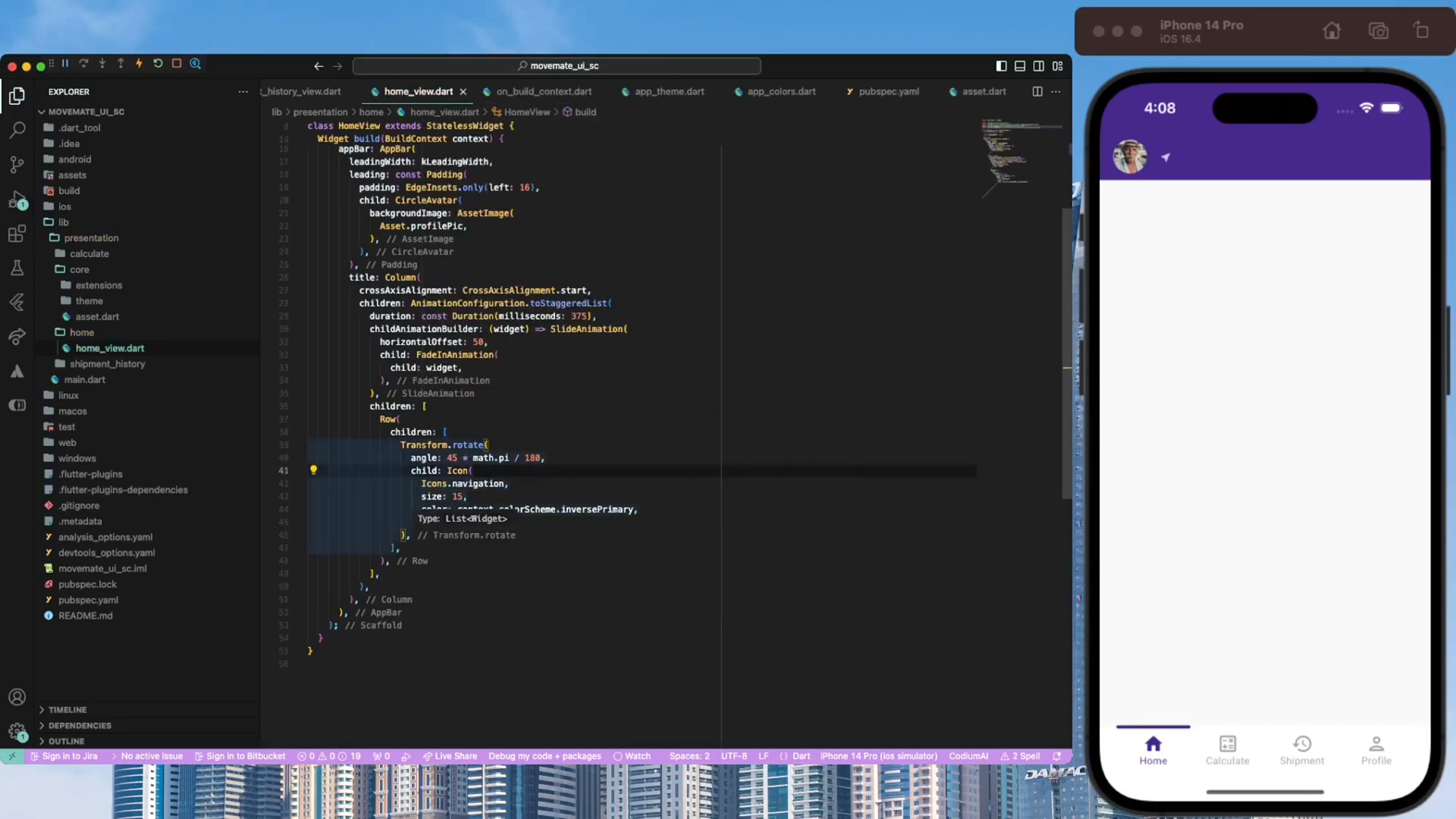
text(Te)
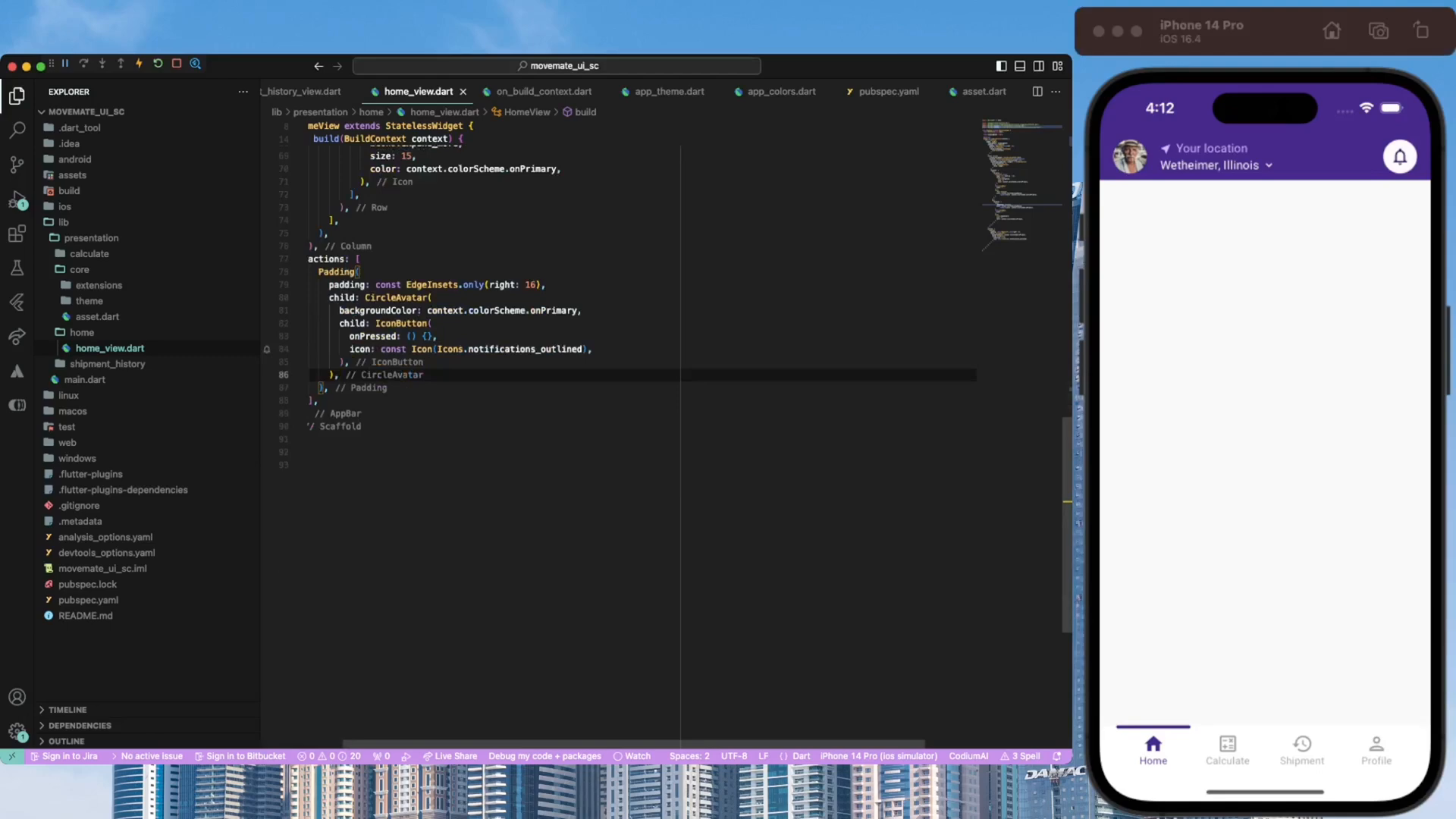
- Add a PreferredSize bottom with a _SearchBar widget built from Hero 'search_bar', Material and SearchField
text(bottom: PreferredSize(),)
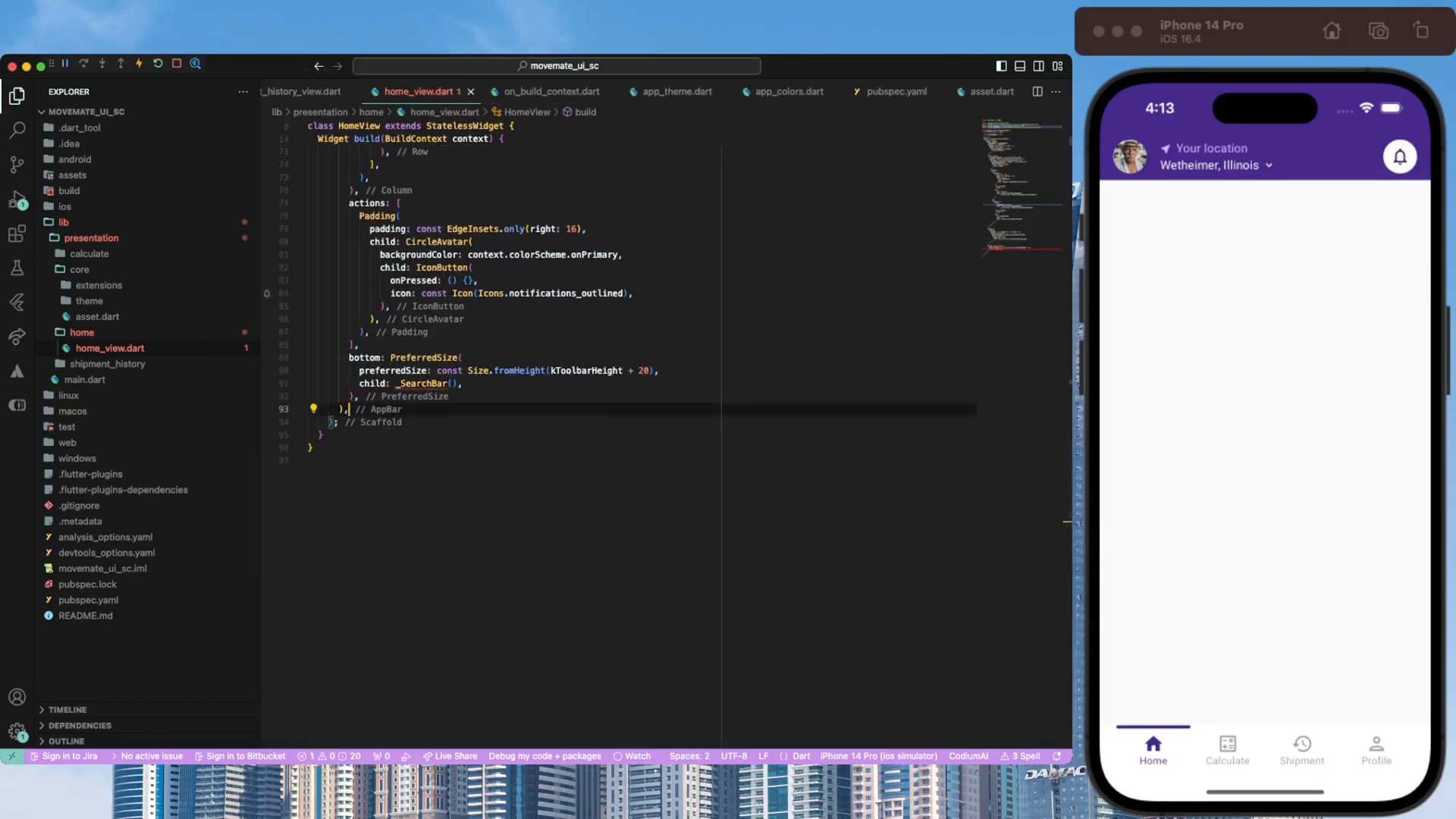
scroll(down, 3)
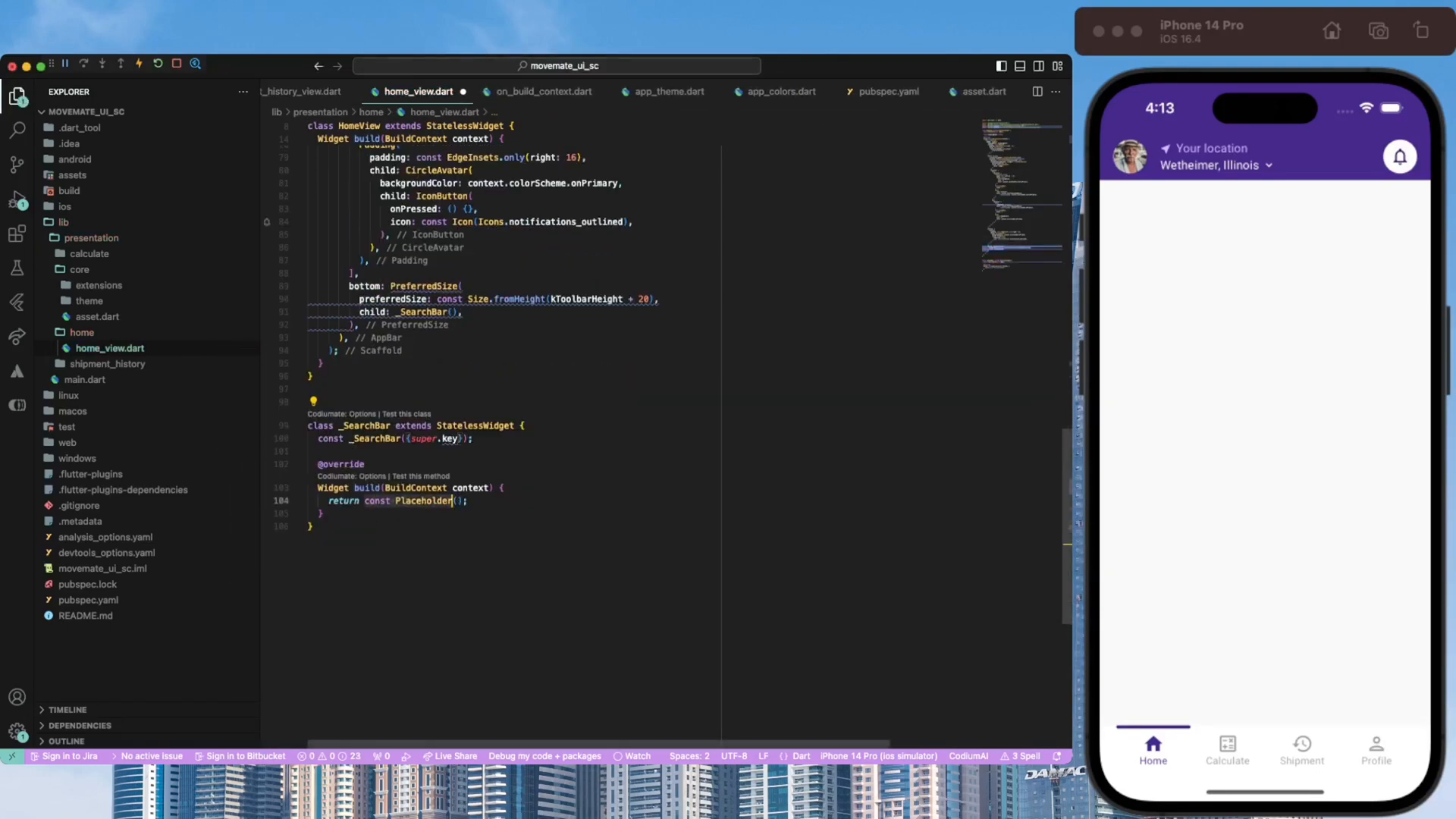
text(Hero(tag: 'search_bar', child: Material()
text(child: SearchField(),)
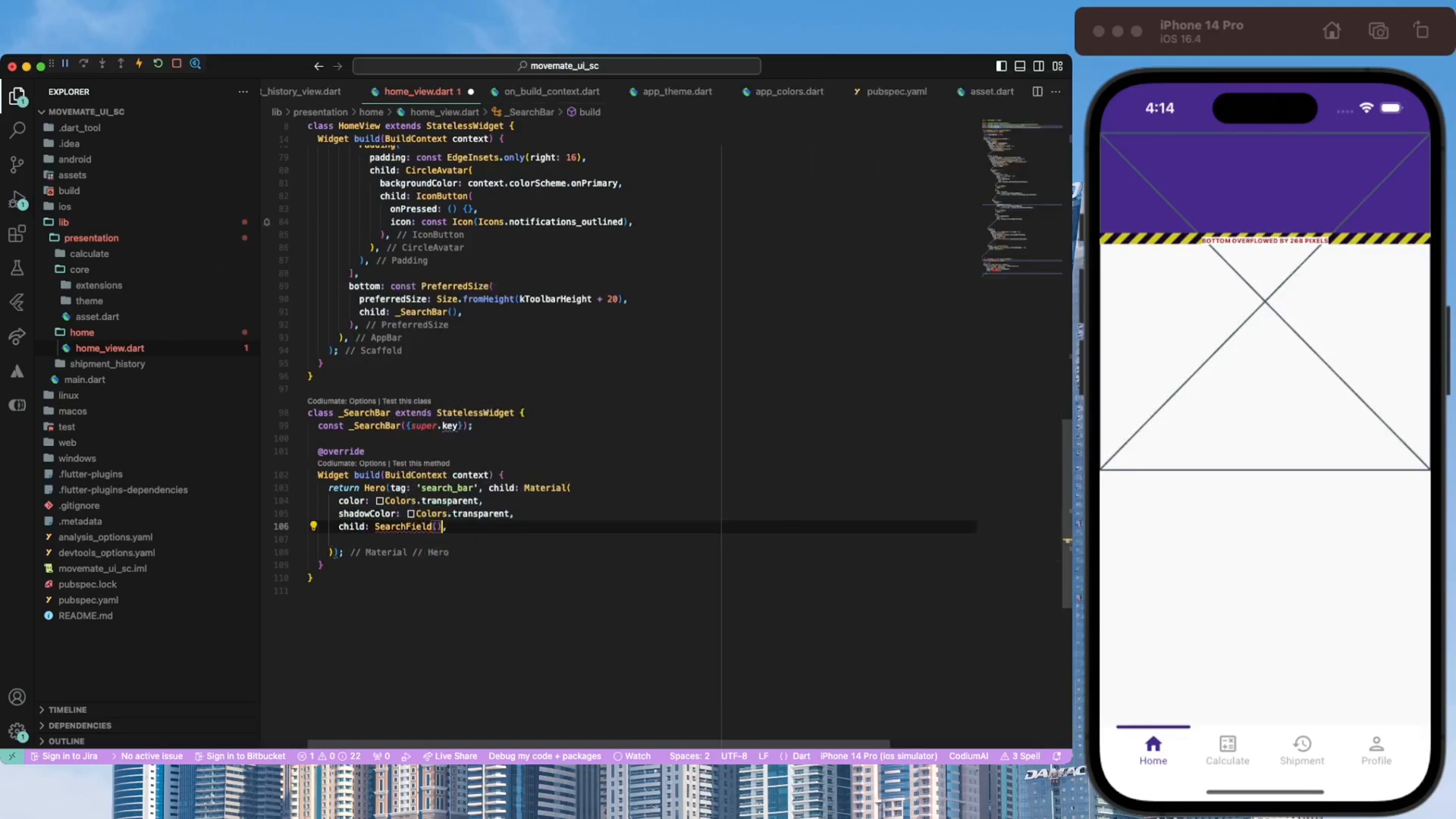
text(onTap: () {)
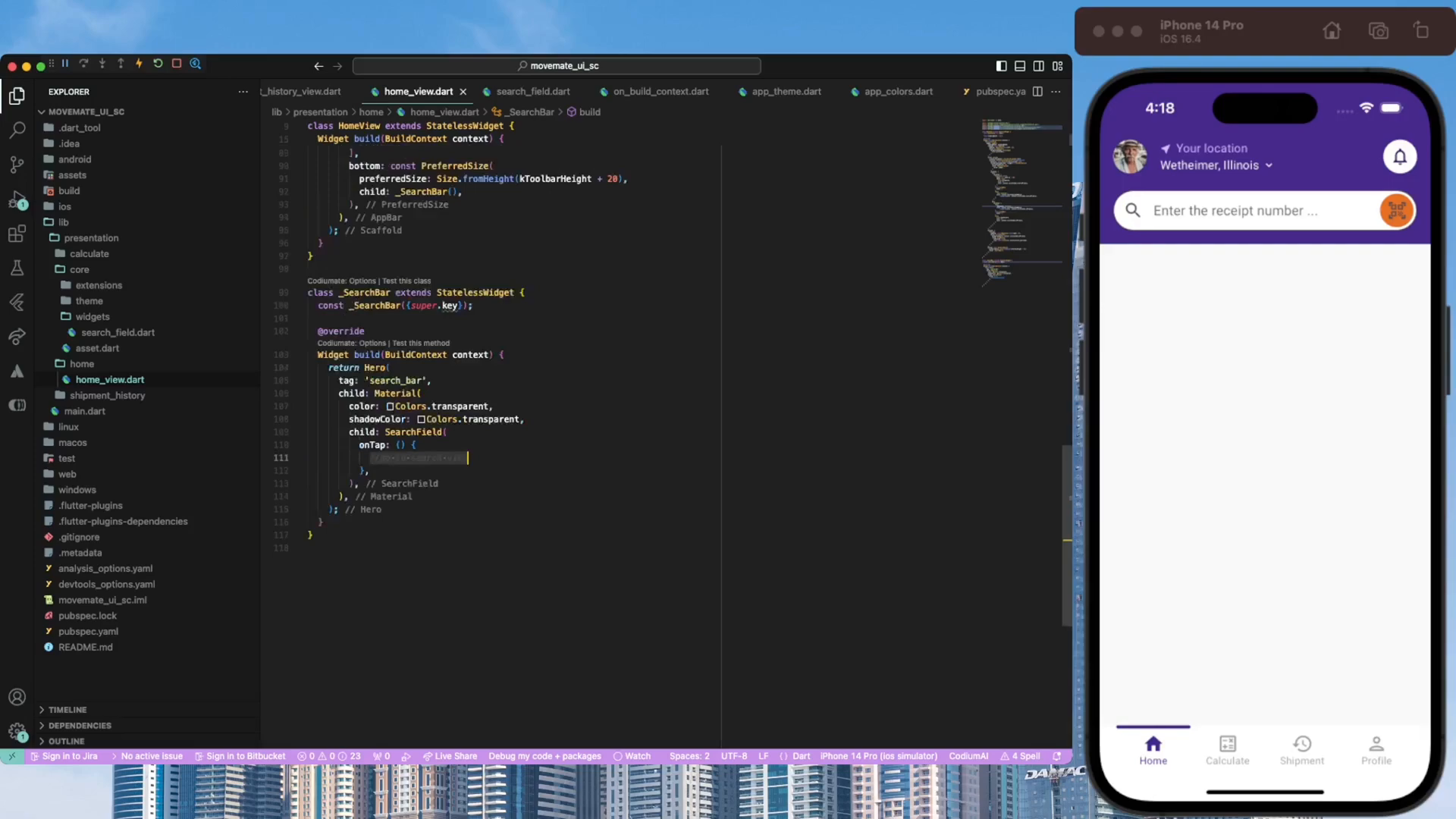
text(stl)
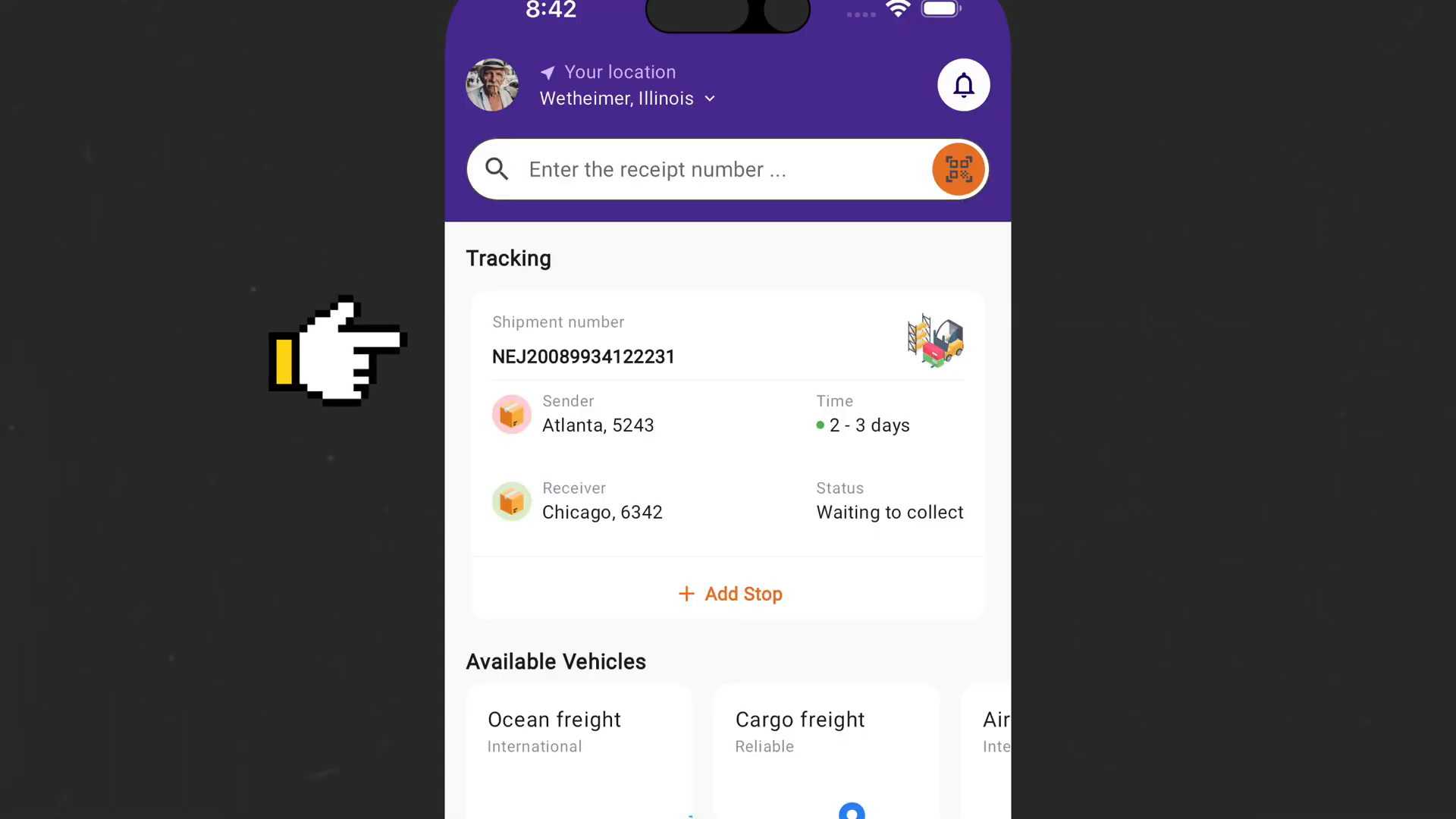
mouse_move(362, 473)
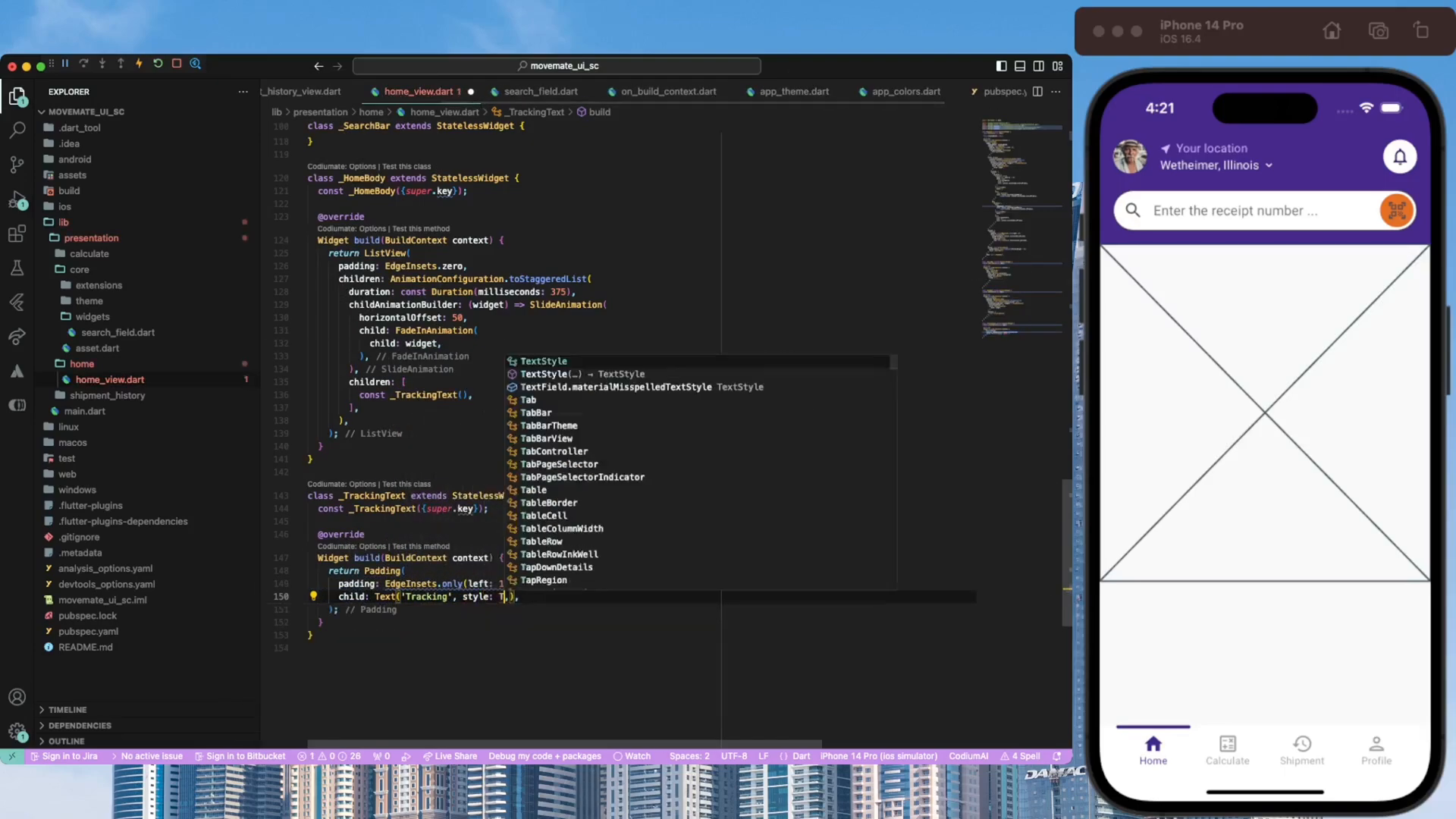
- Lay out the tracking card as _ShipmentNumber, Divider and _Details with bodyLarge text styling
text(context.textTheme.bodyLarge!.copyWith(fontwe)
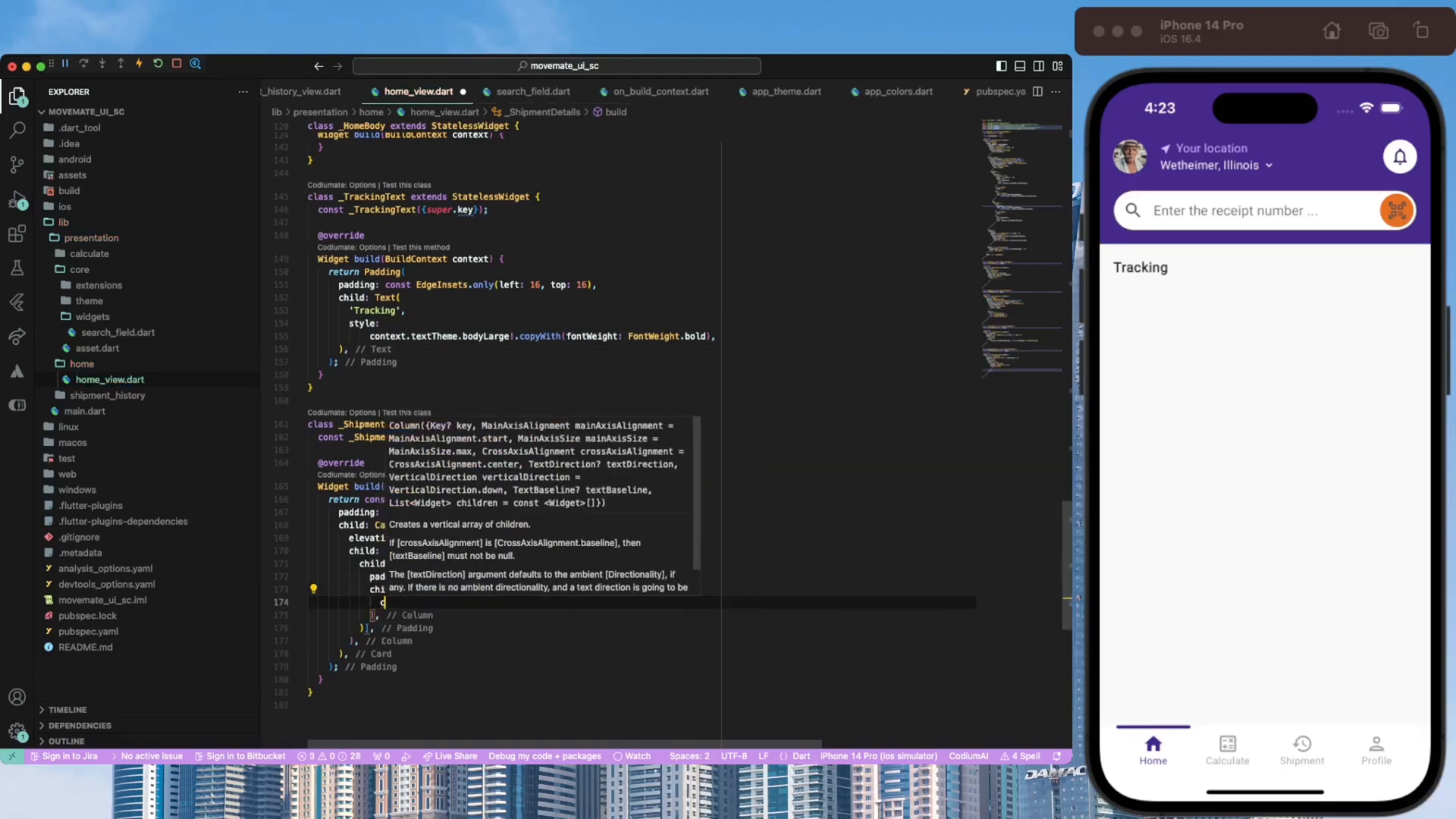
text(_ShipmentNumber(), Divider(), _Details())
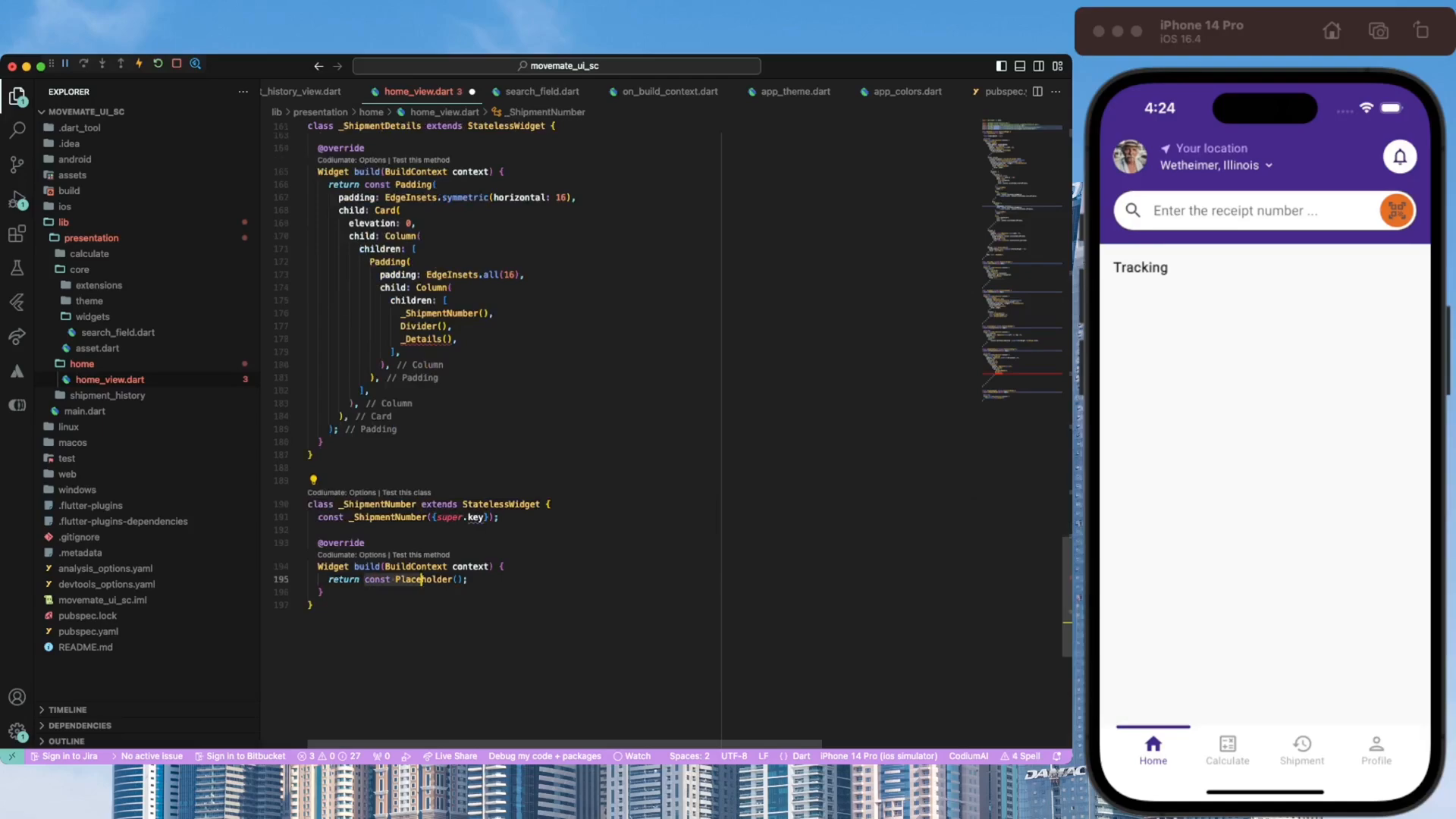
text(Widget)
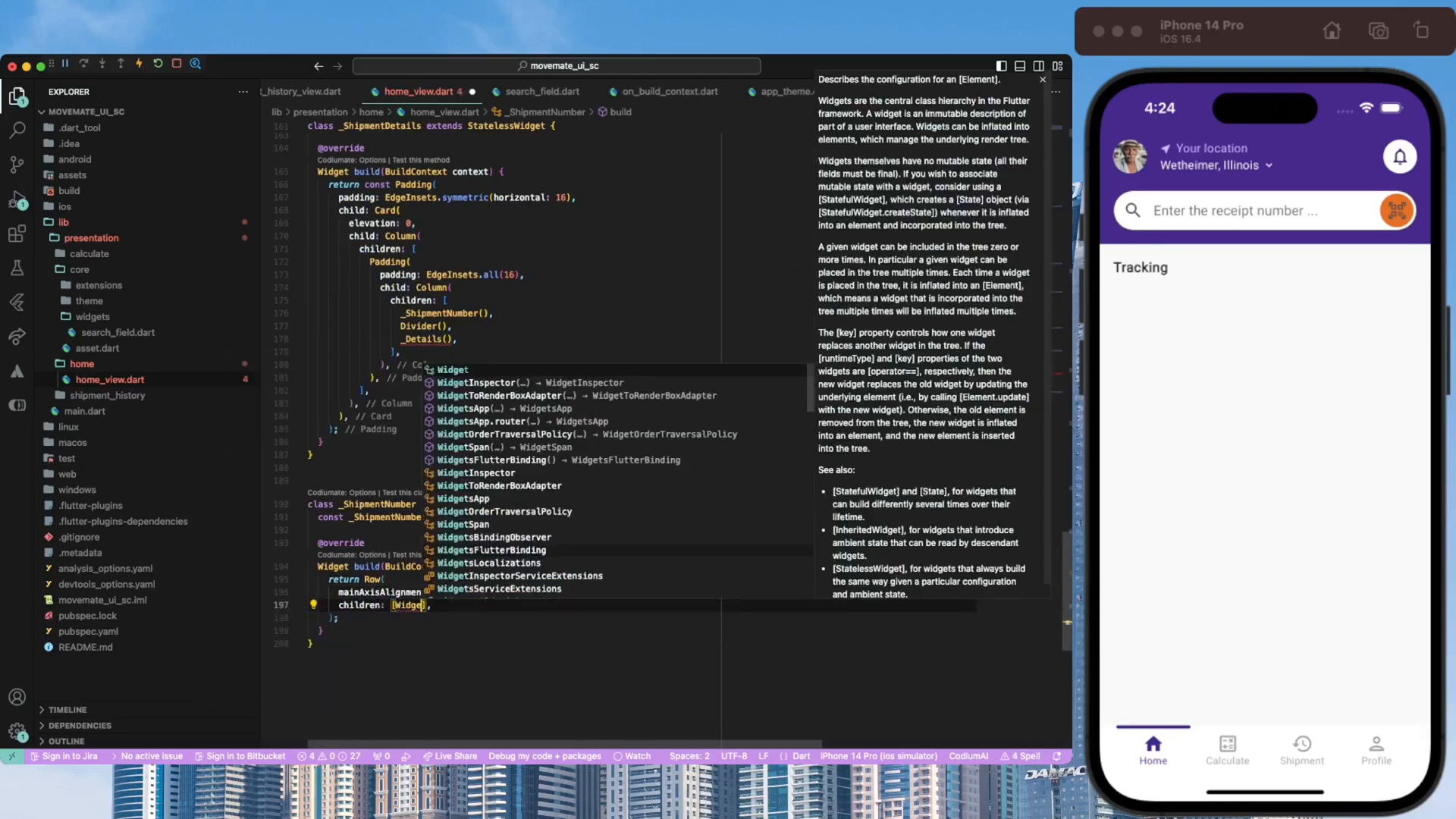
- Show 'Shipment Number' and NEJ20089934 texts beside the package icon in _ShipmentNumber
text(Text('Ship)
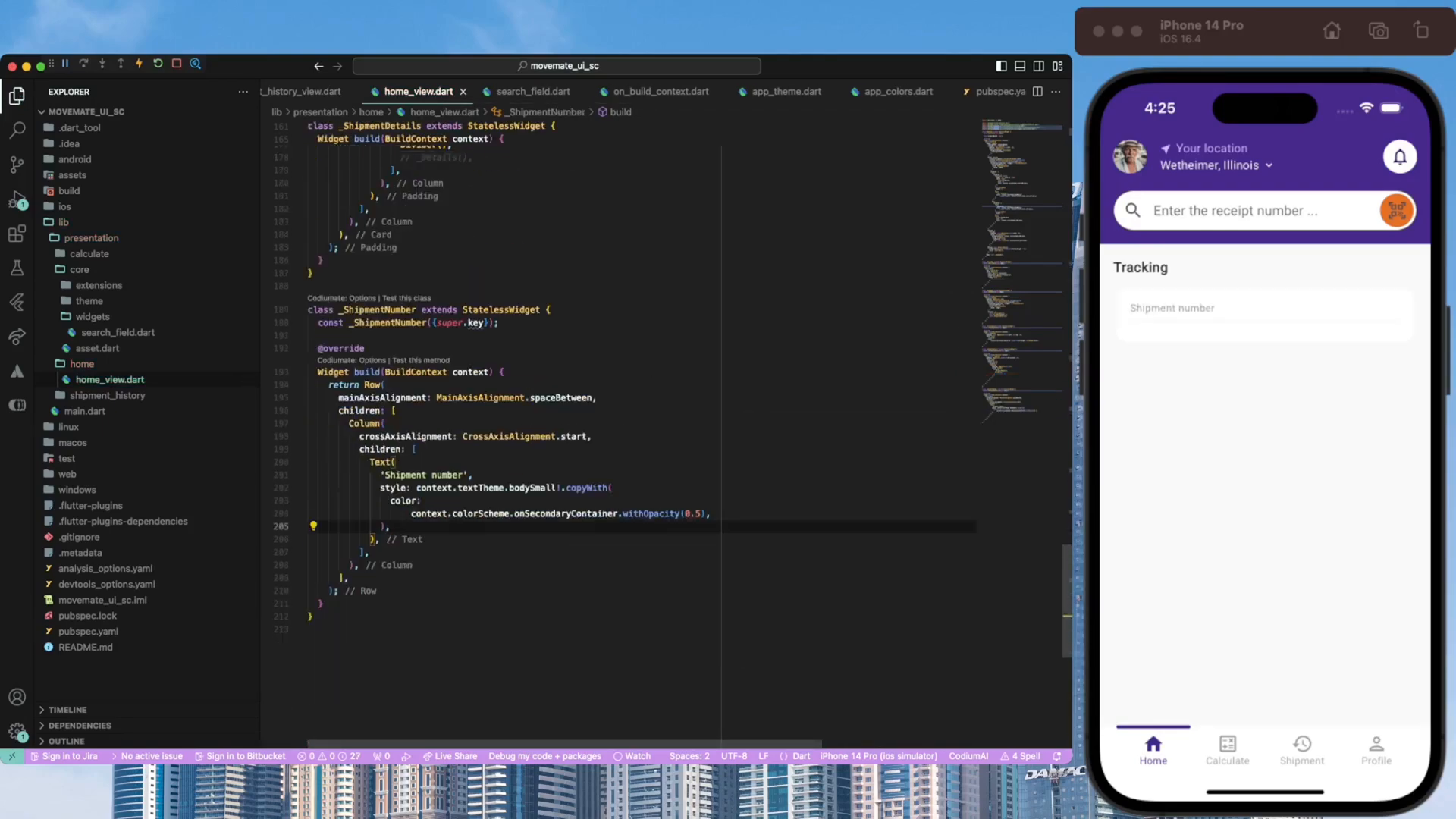
text(Text('NEJ20089934'))
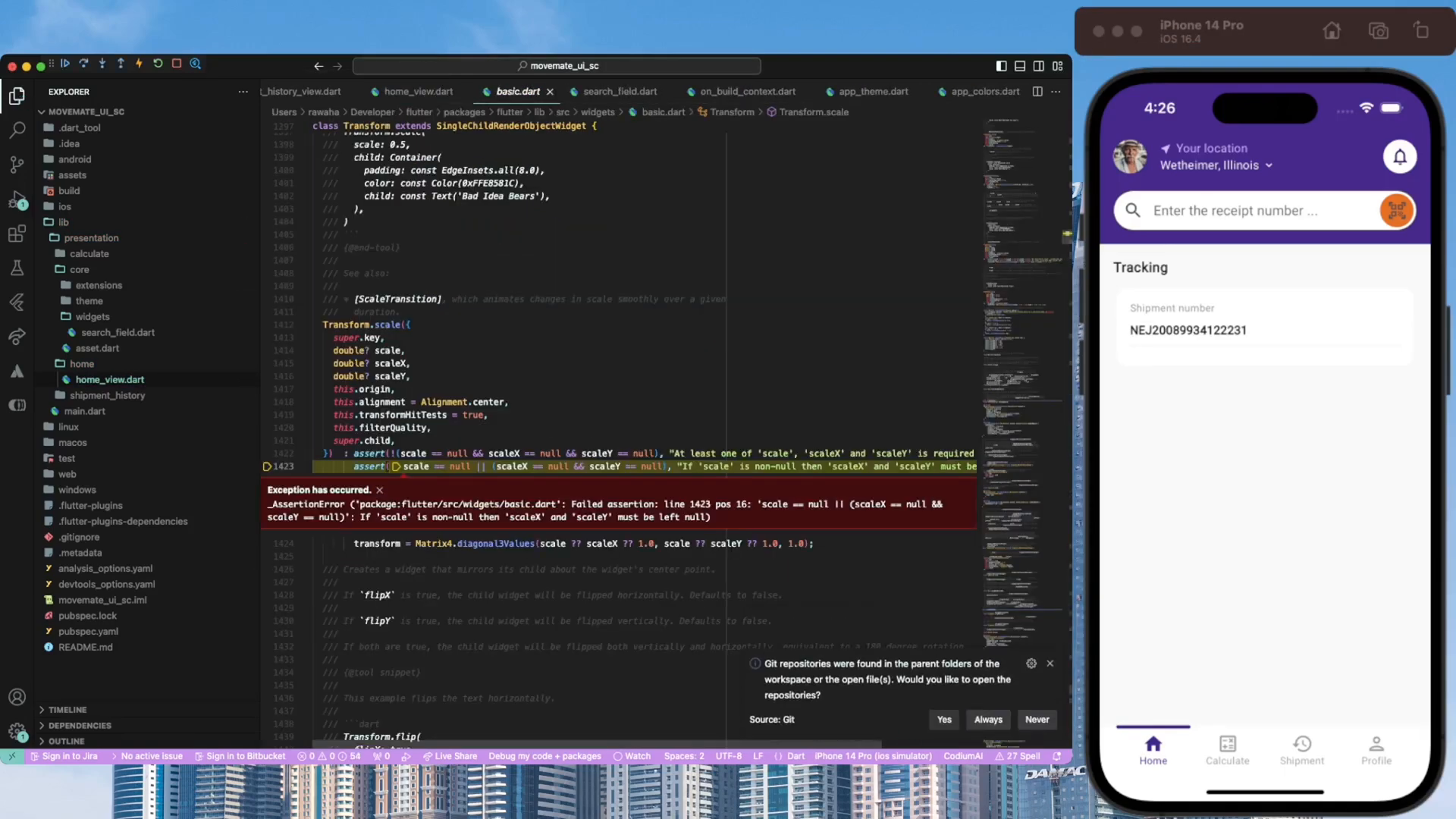
click(419, 91)
text(Row(),)
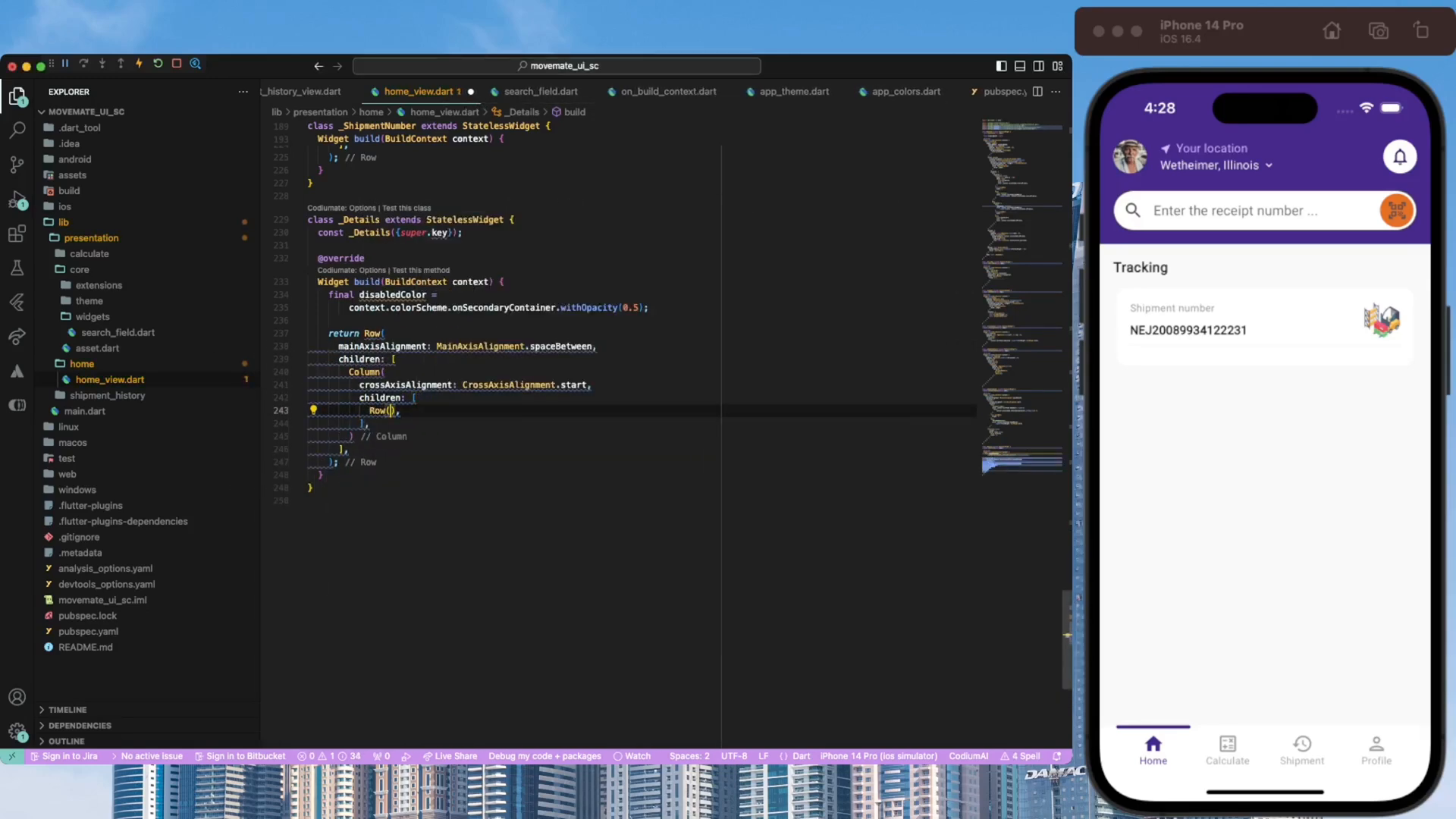
- Give PackageIcon backgroundColor, scale and hasBackground fields, then show Sender Atlanta, 5243 in home_view.dart
click(17, 180)
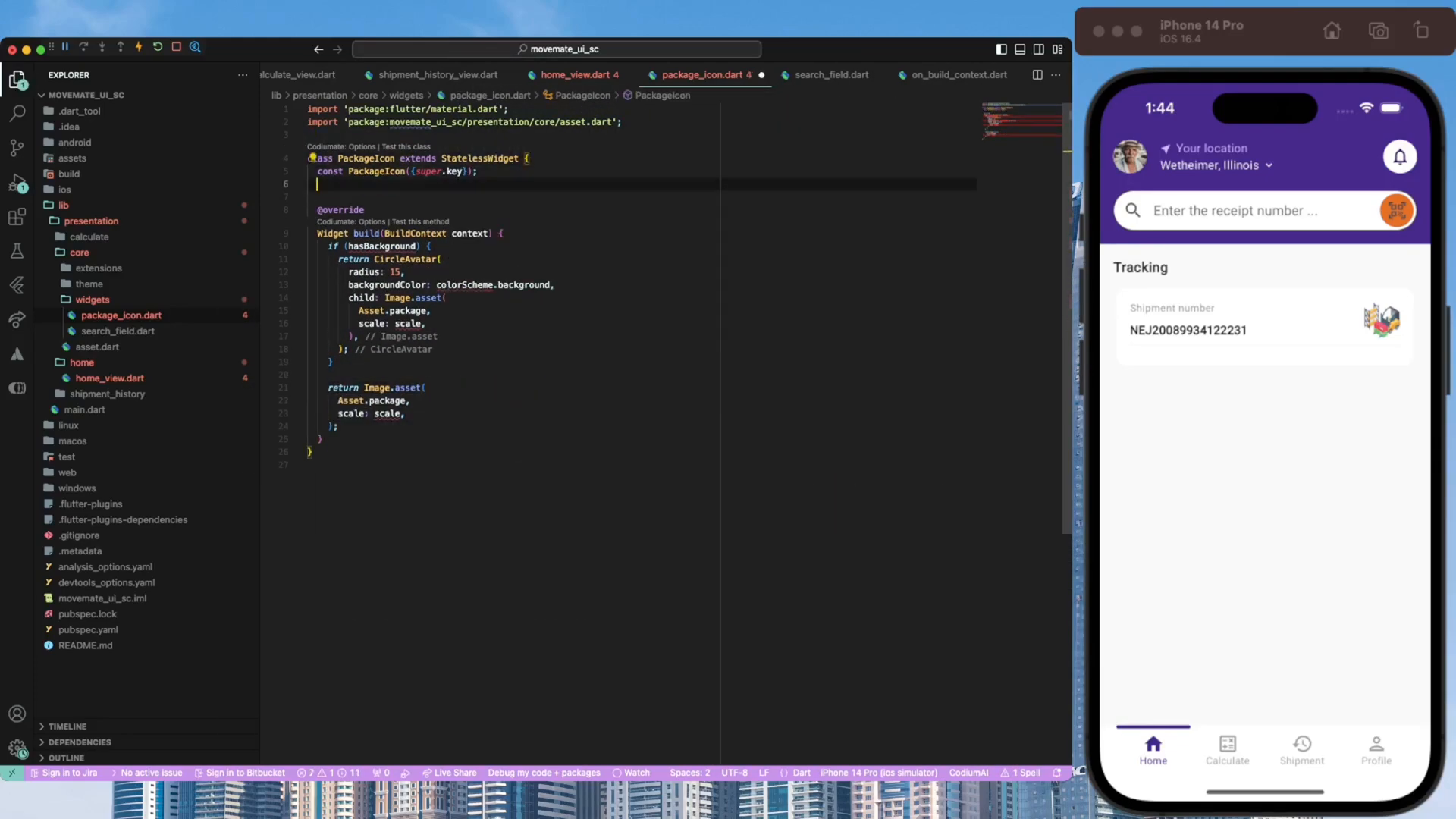
text(,)
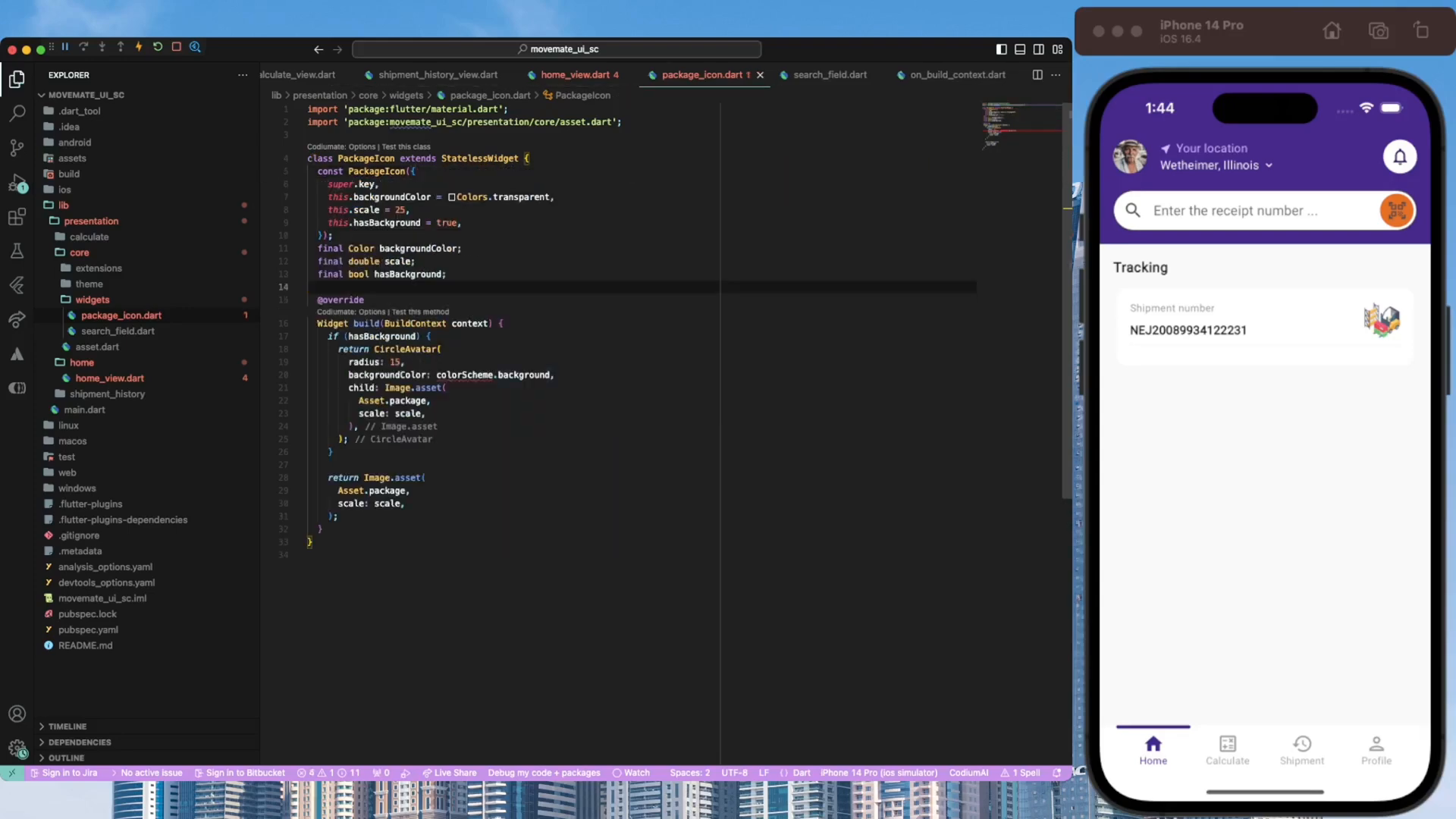
click(576, 74)
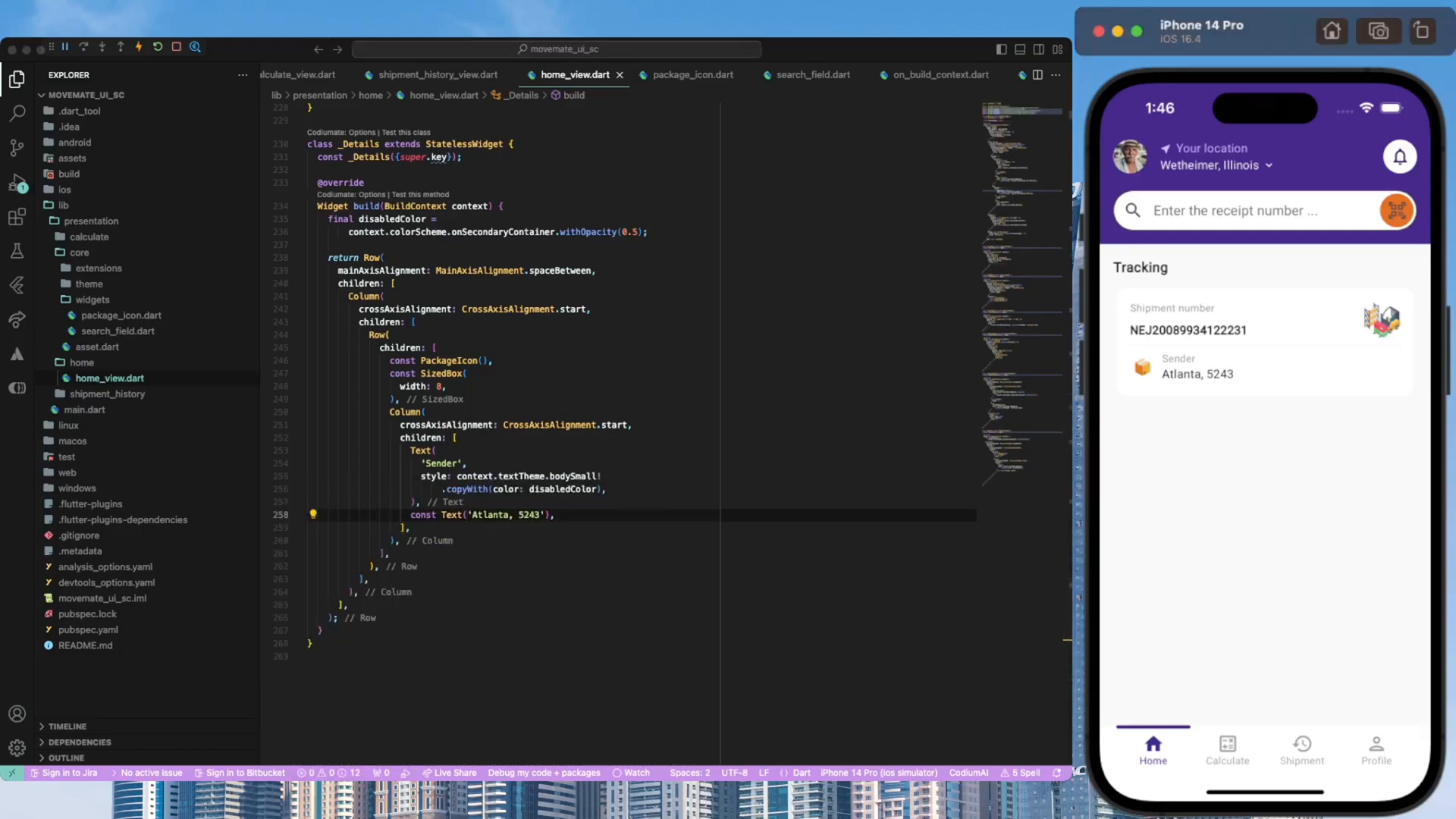
- Add the Receiver Chicago, 6342 row and a Time column with a green CircleAvatar dot and '2 - 3 days' text
text(Size)
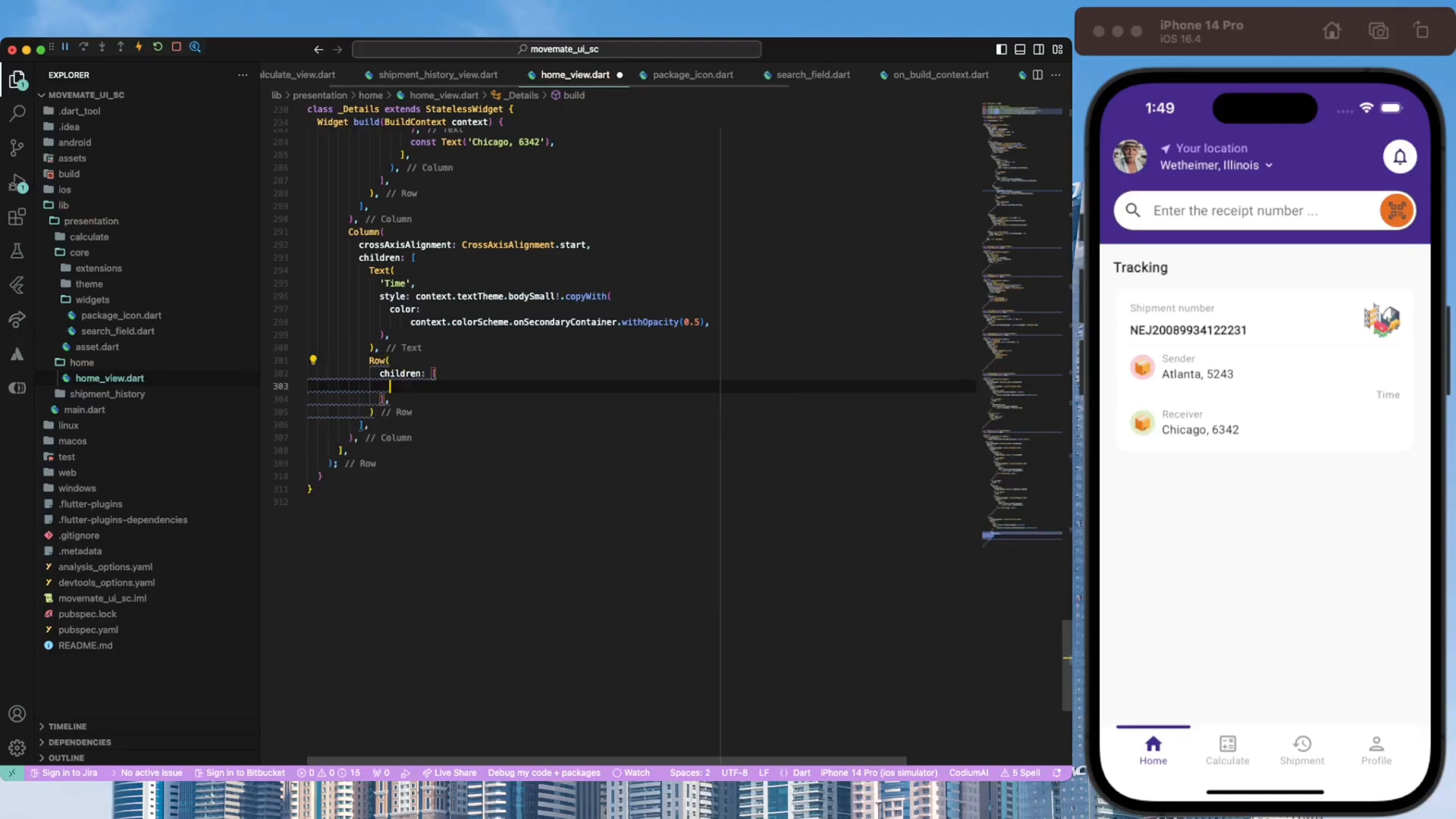
text(CircleAvatar()
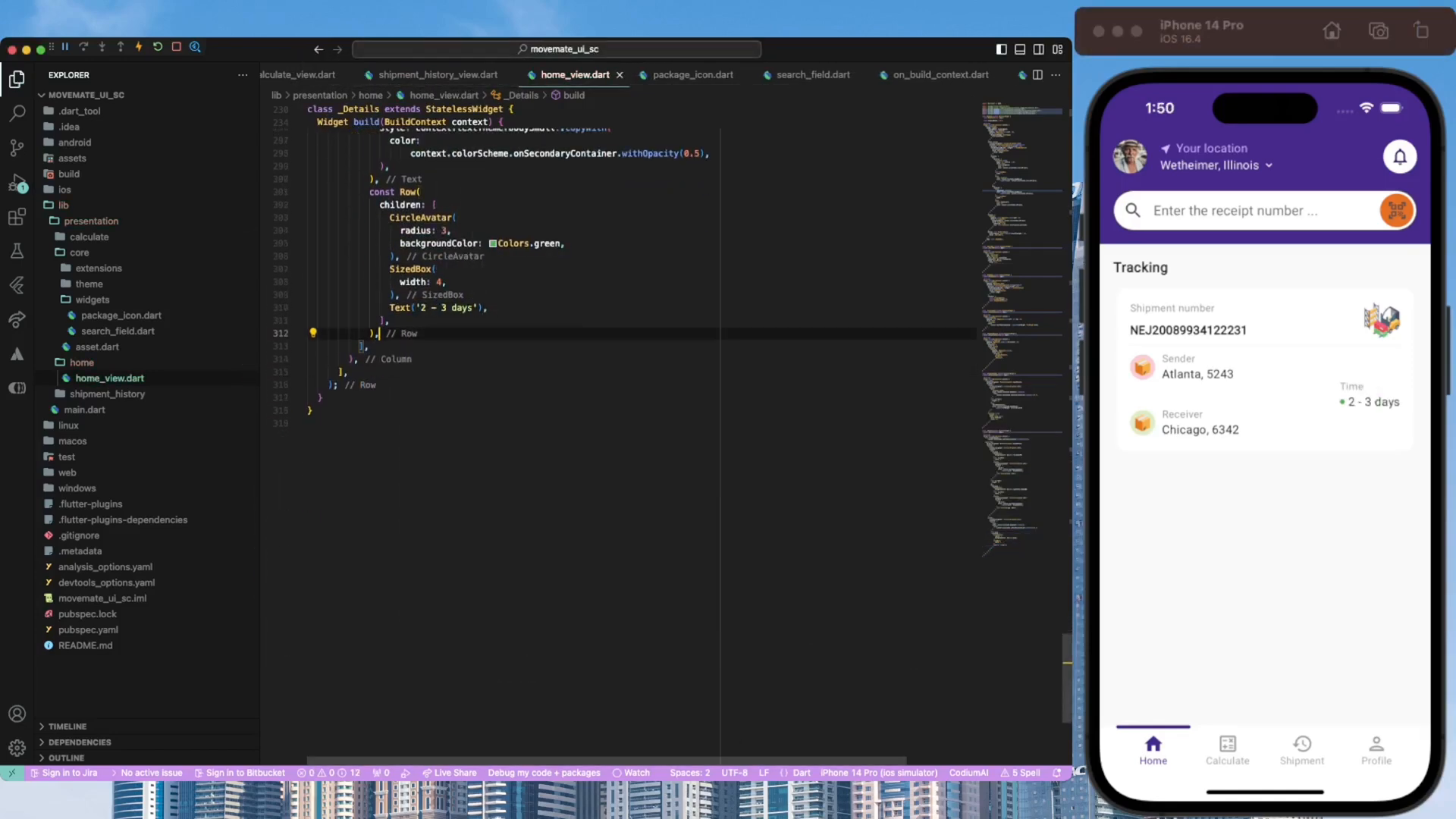
text(Text)
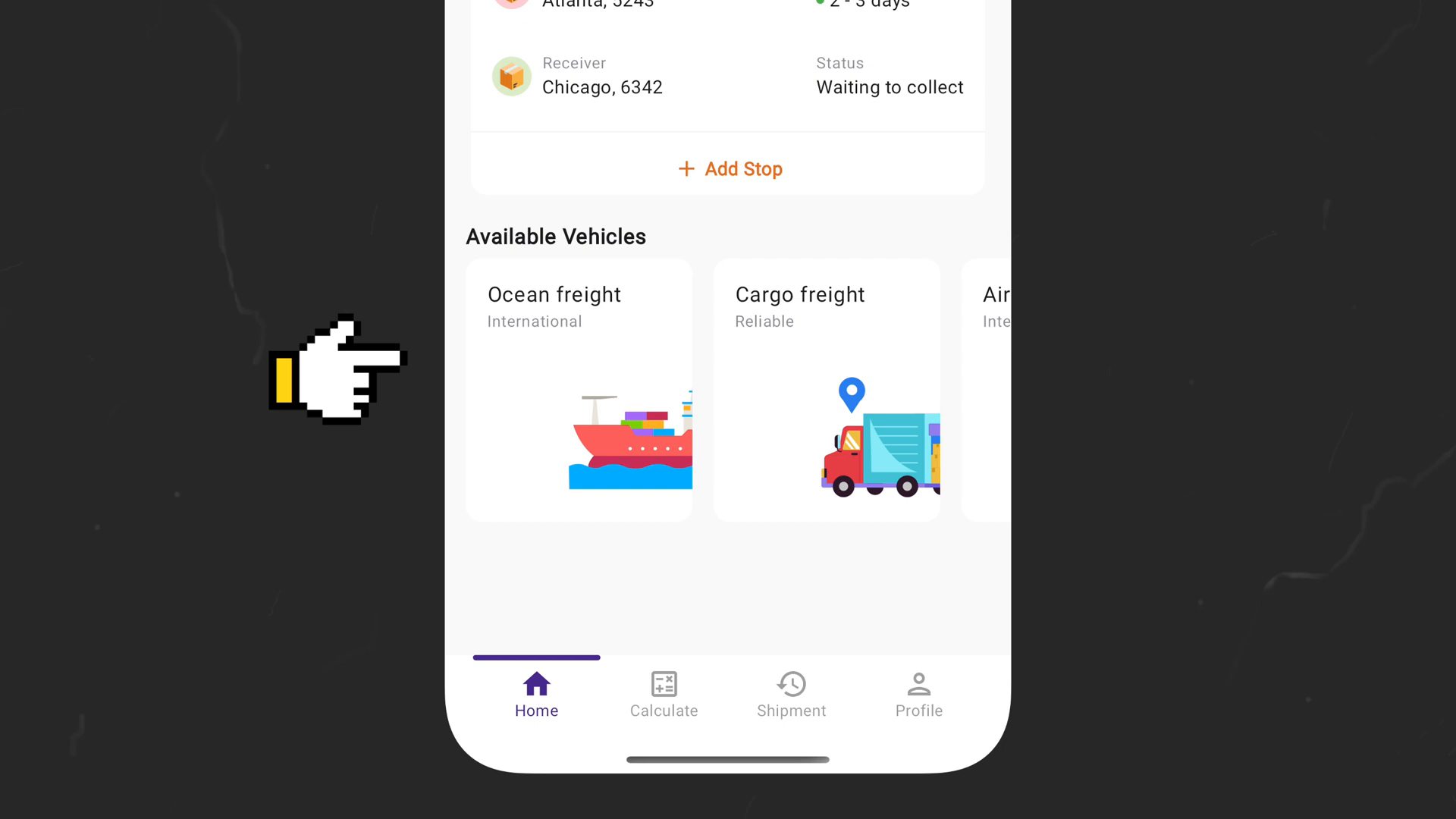
mouse_move(362, 377)
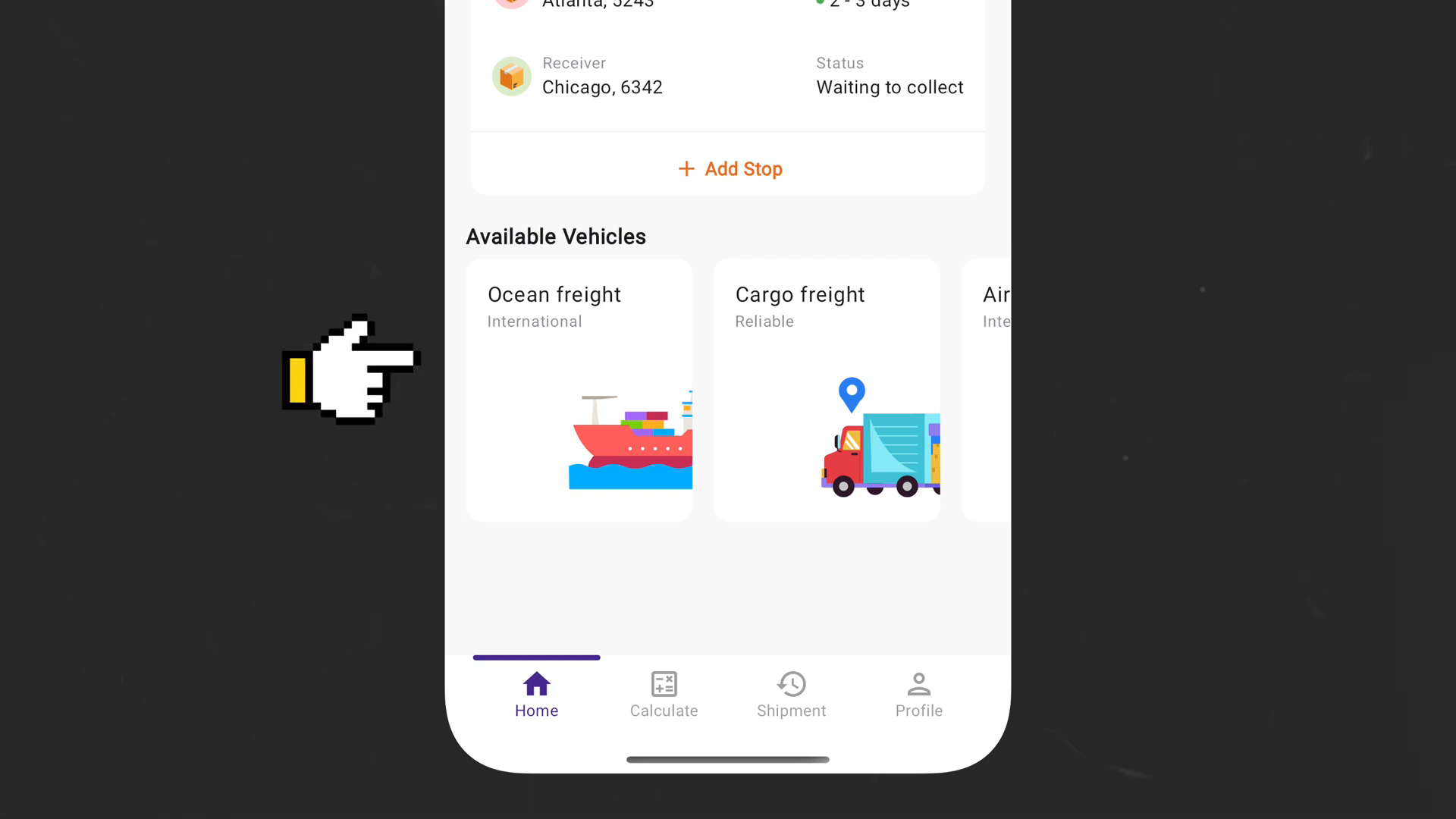
mouse_move(353, 372)
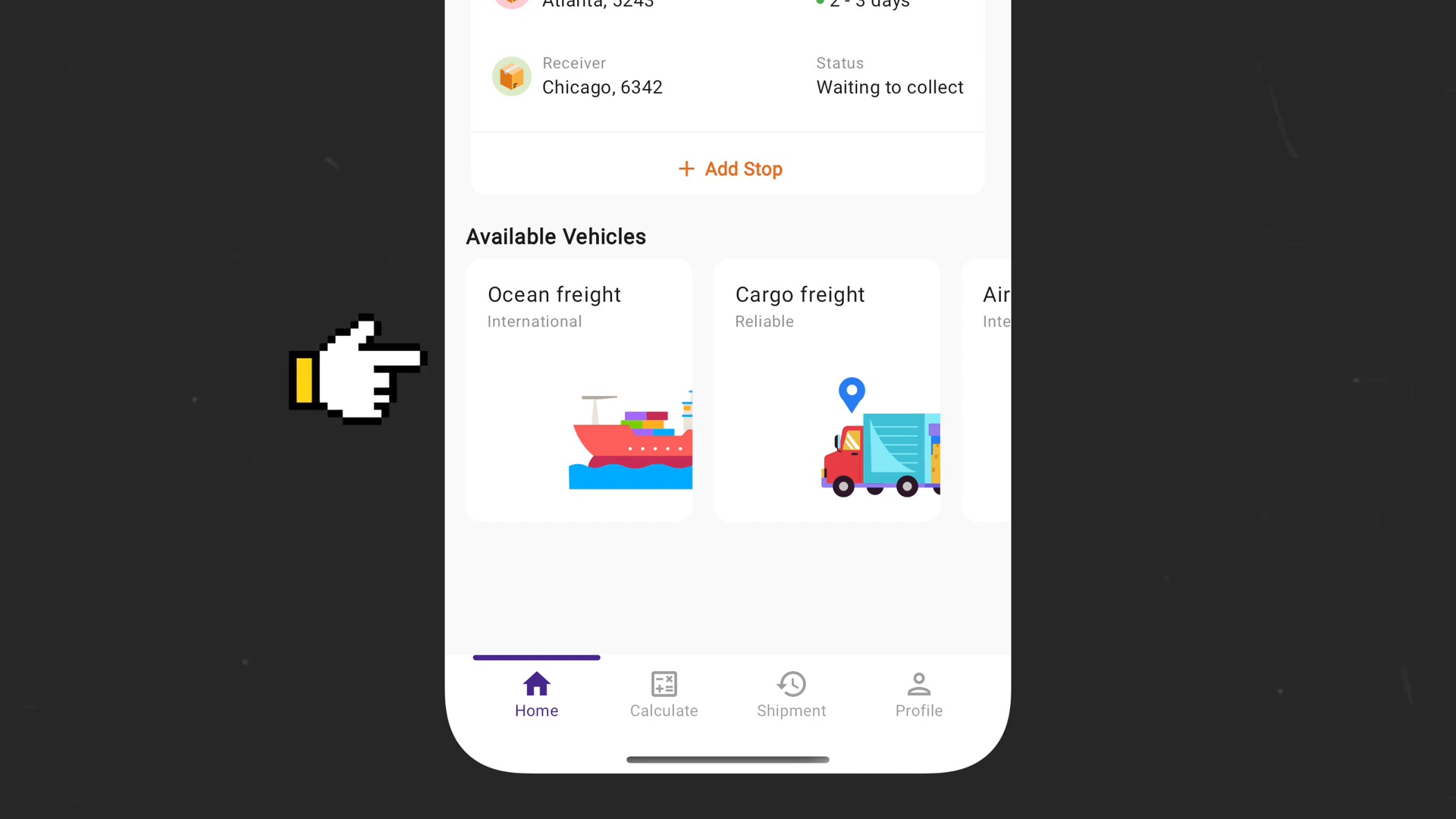
mouse_move(349, 376)
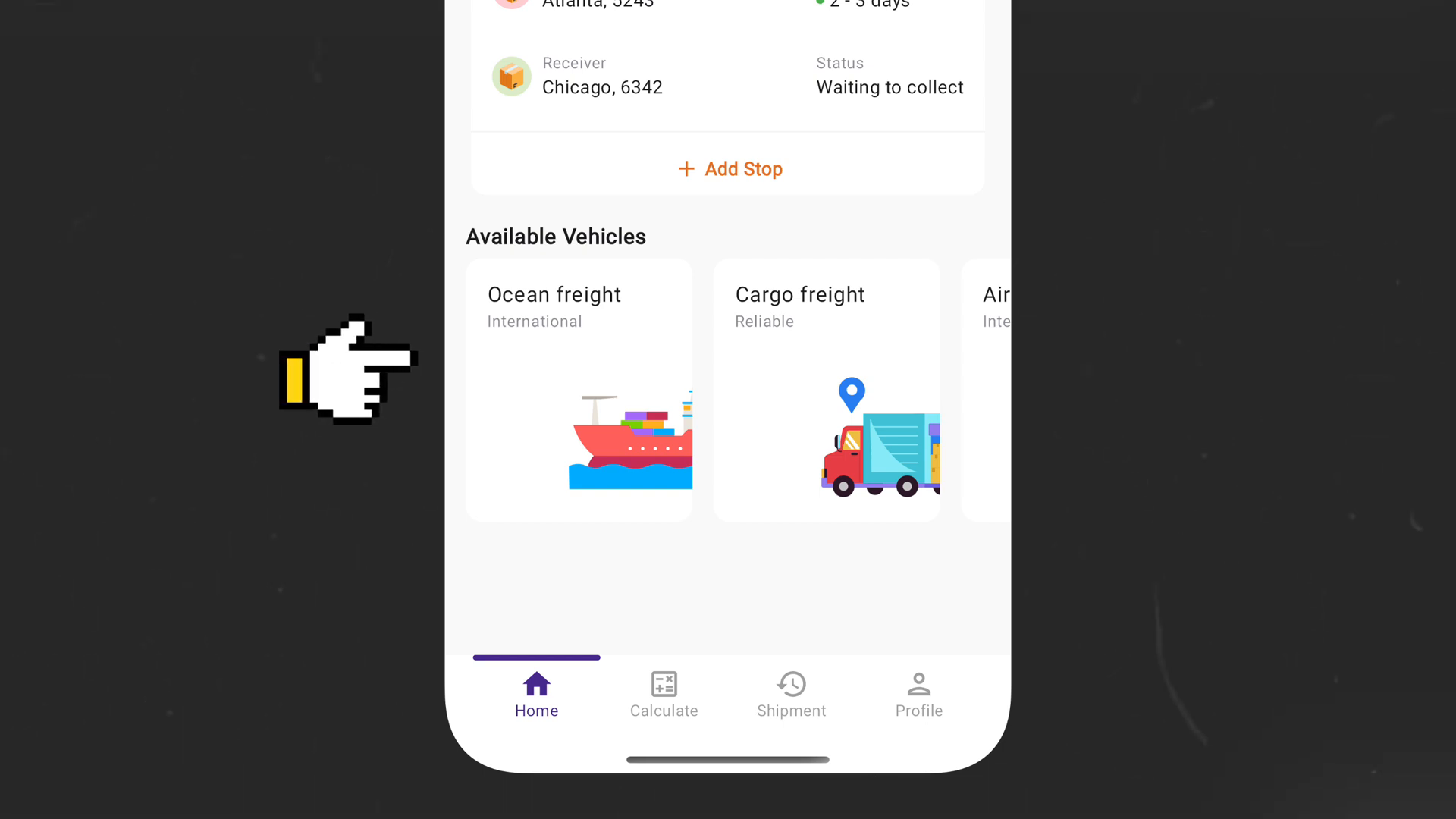
mouse_move(358, 381)
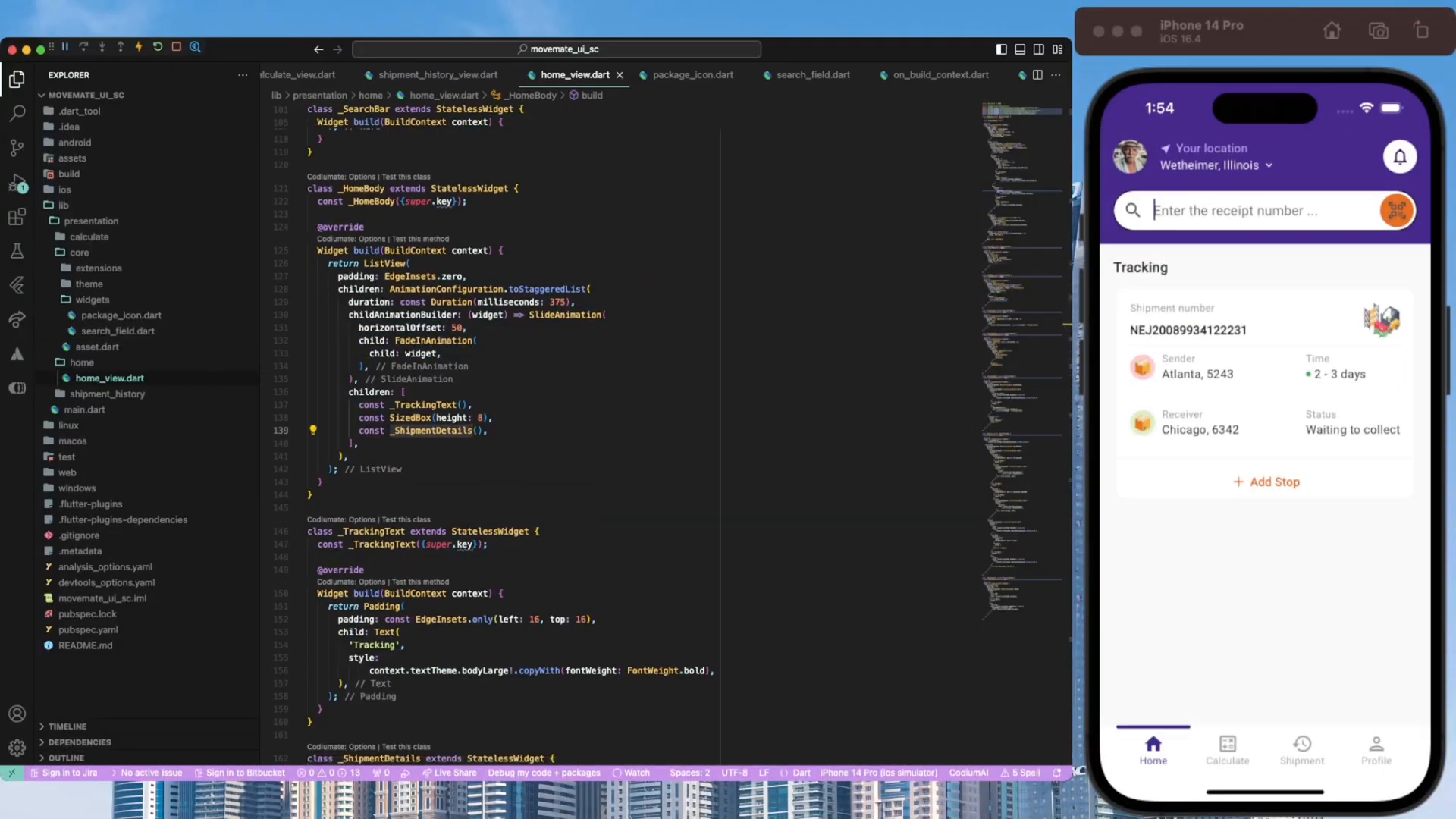
- Start _AvailableVehicles as a horizontal ListView.builder with itemCount from freights
scroll(down, 3)
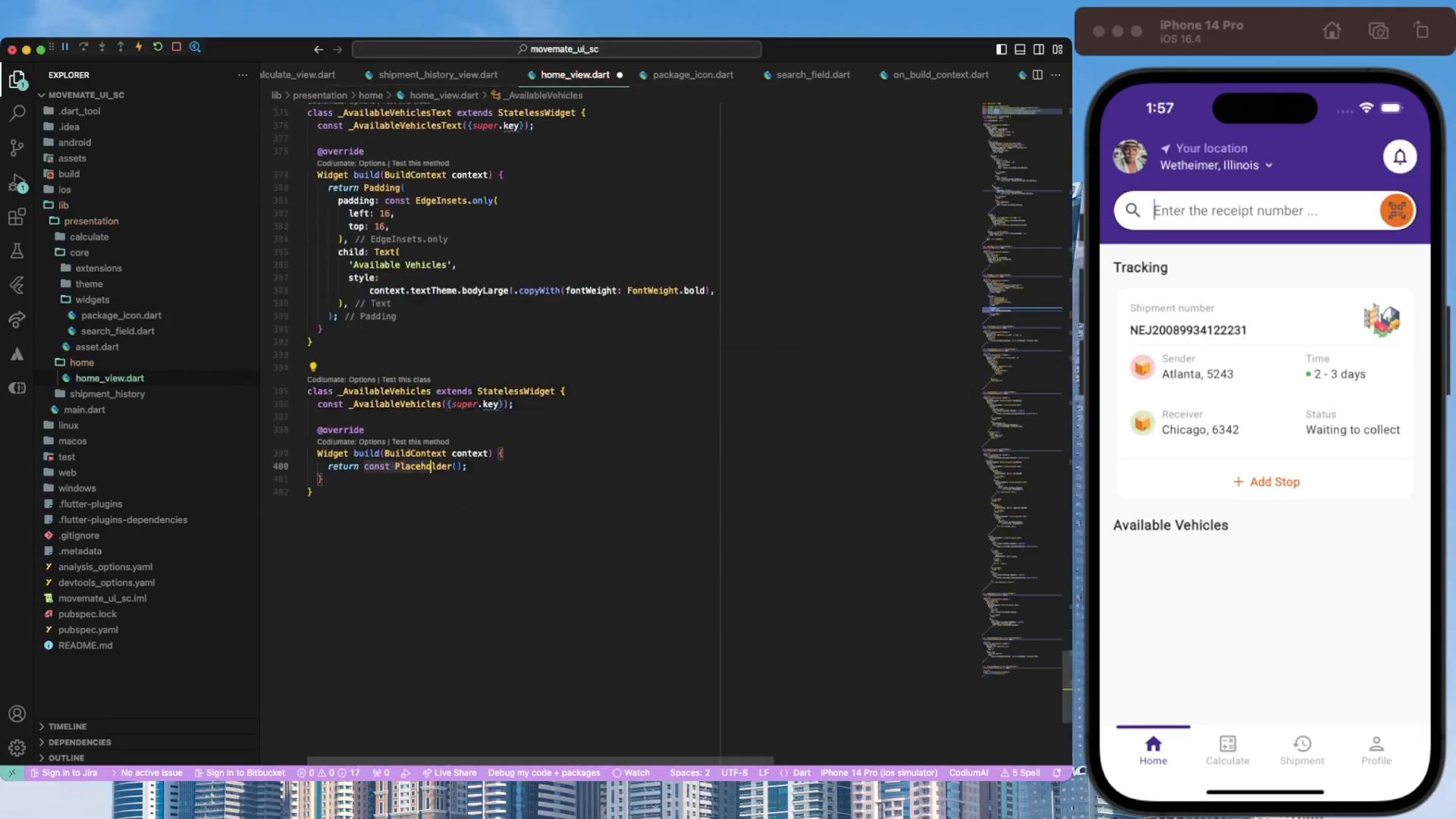
text(ListView.builder()
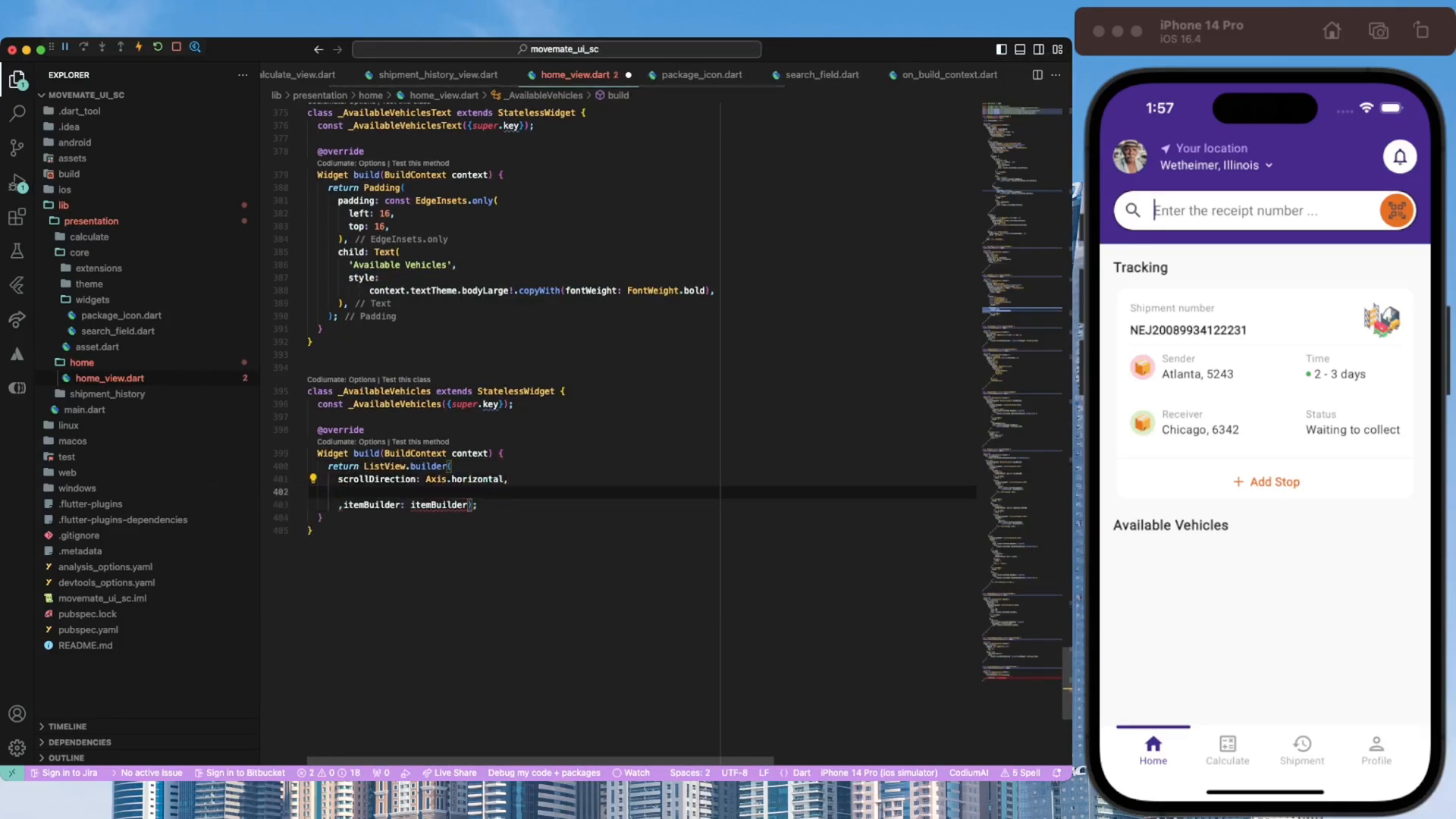
text(itemCount: freights.legth,)
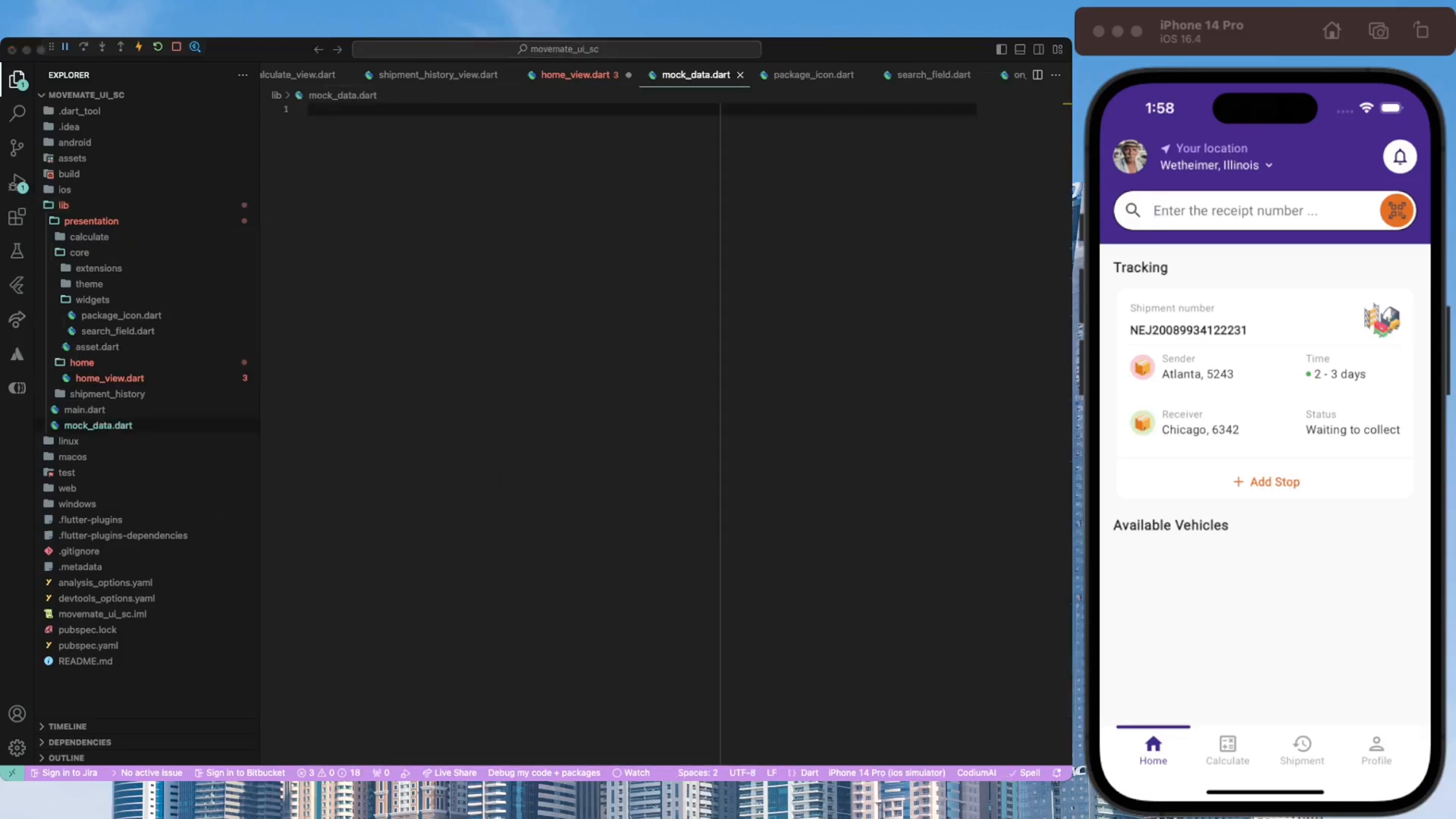
- Build each freight item as a padded Card about 0.4 screen width showing item.name in a Stack
click(575, 76)
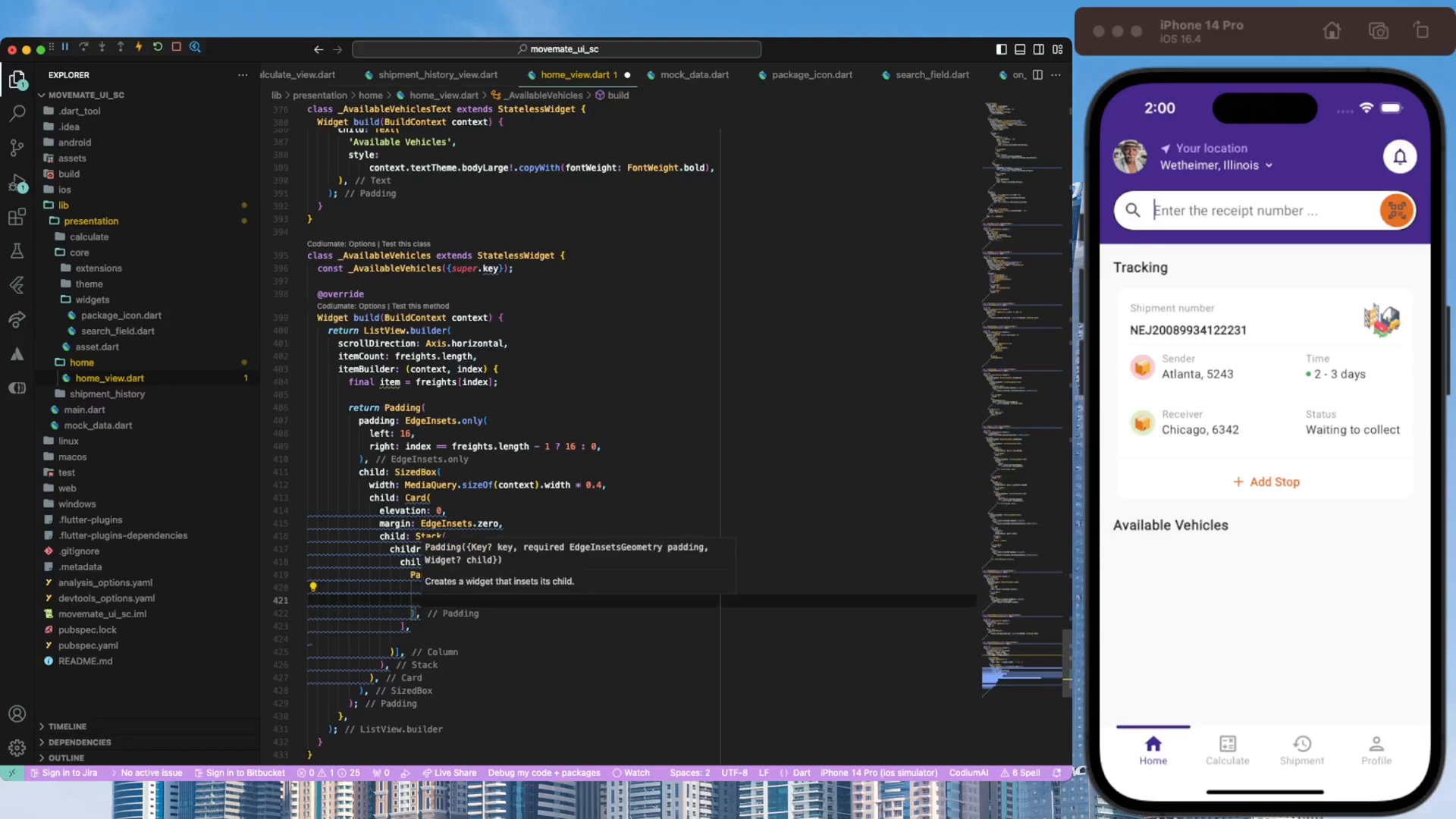
text(item.name)
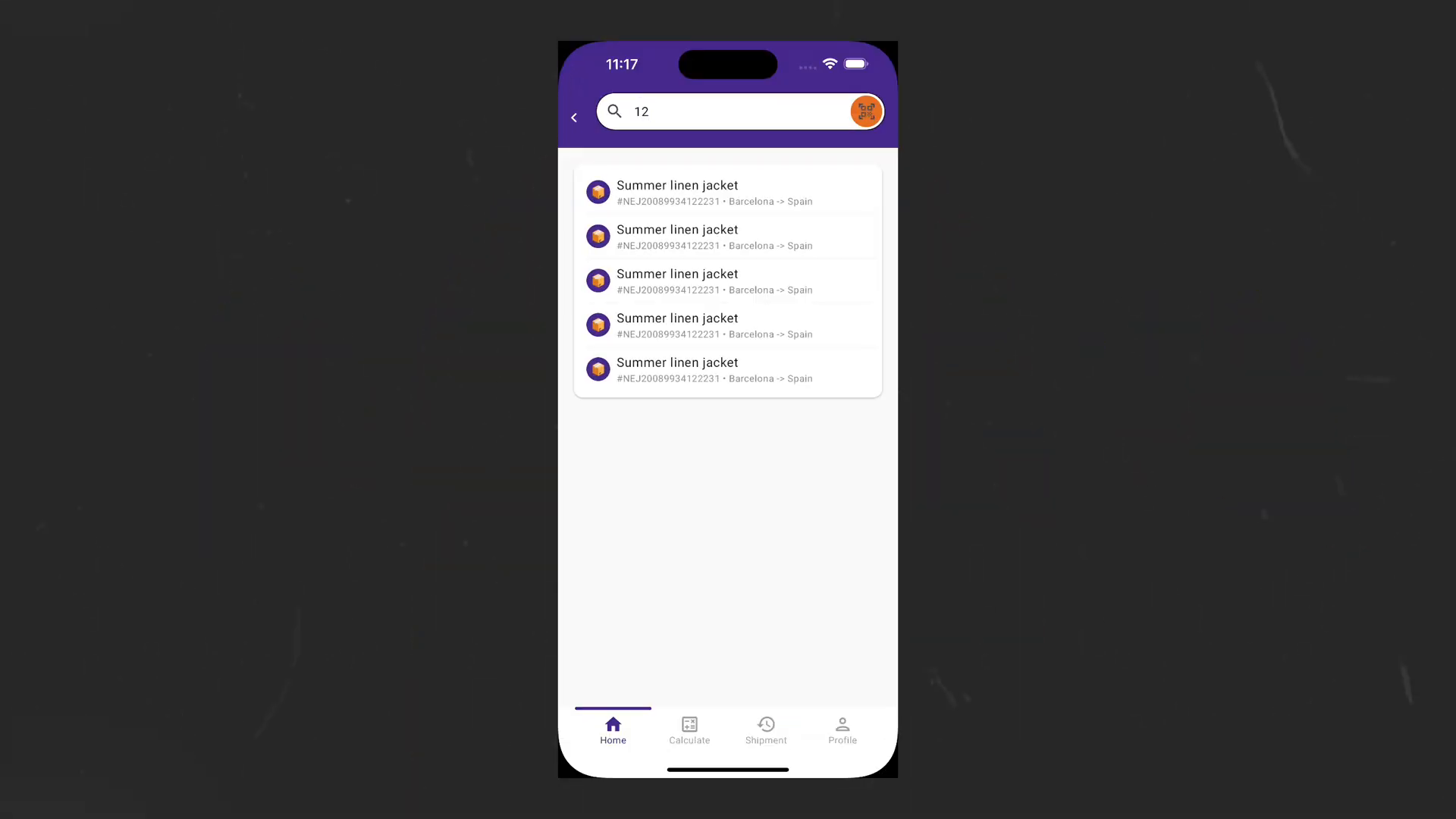
- Go to the Calculate screen and run the shipping calculation to show the box animation
click(689, 729)
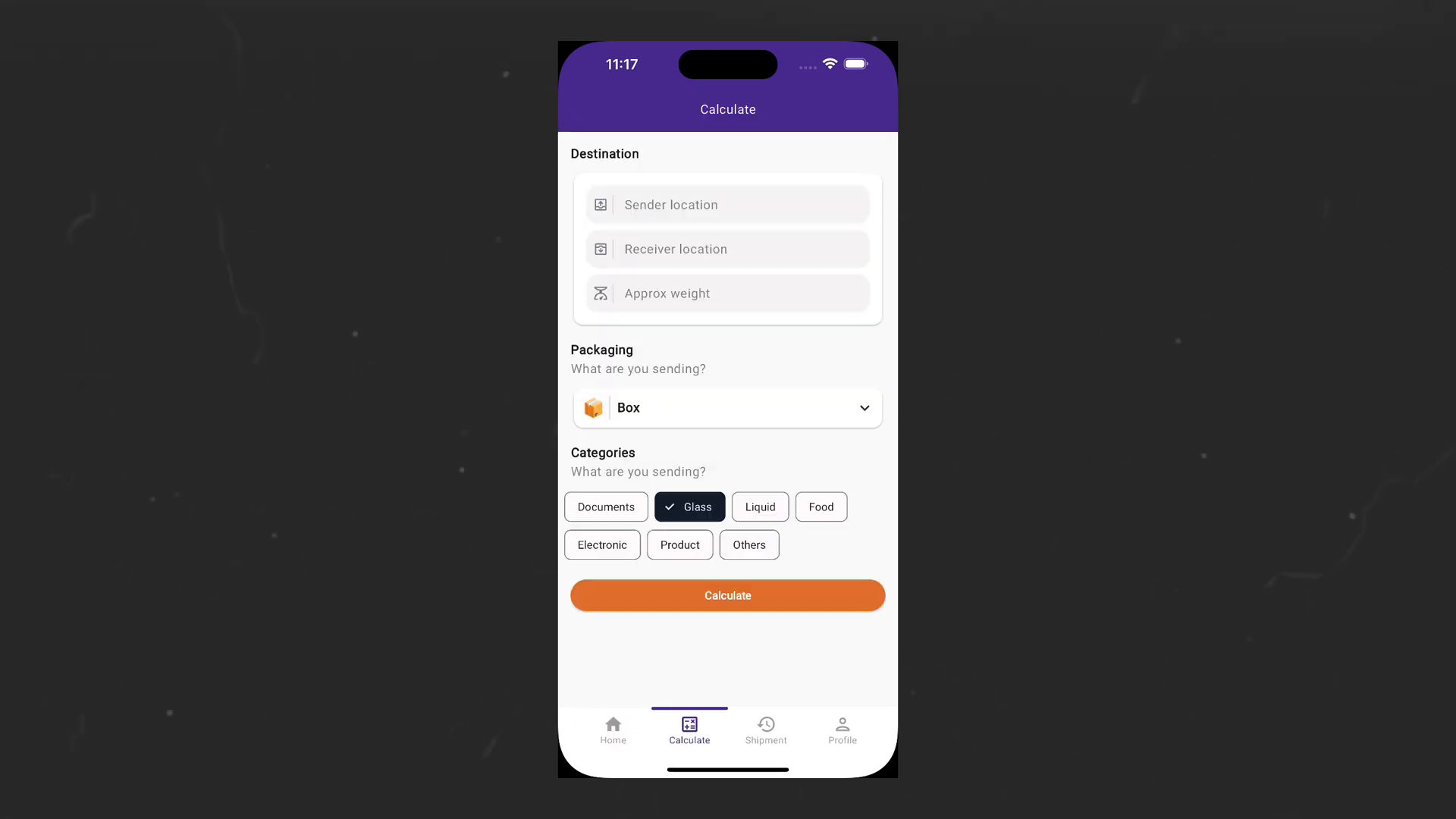
click(726, 594)
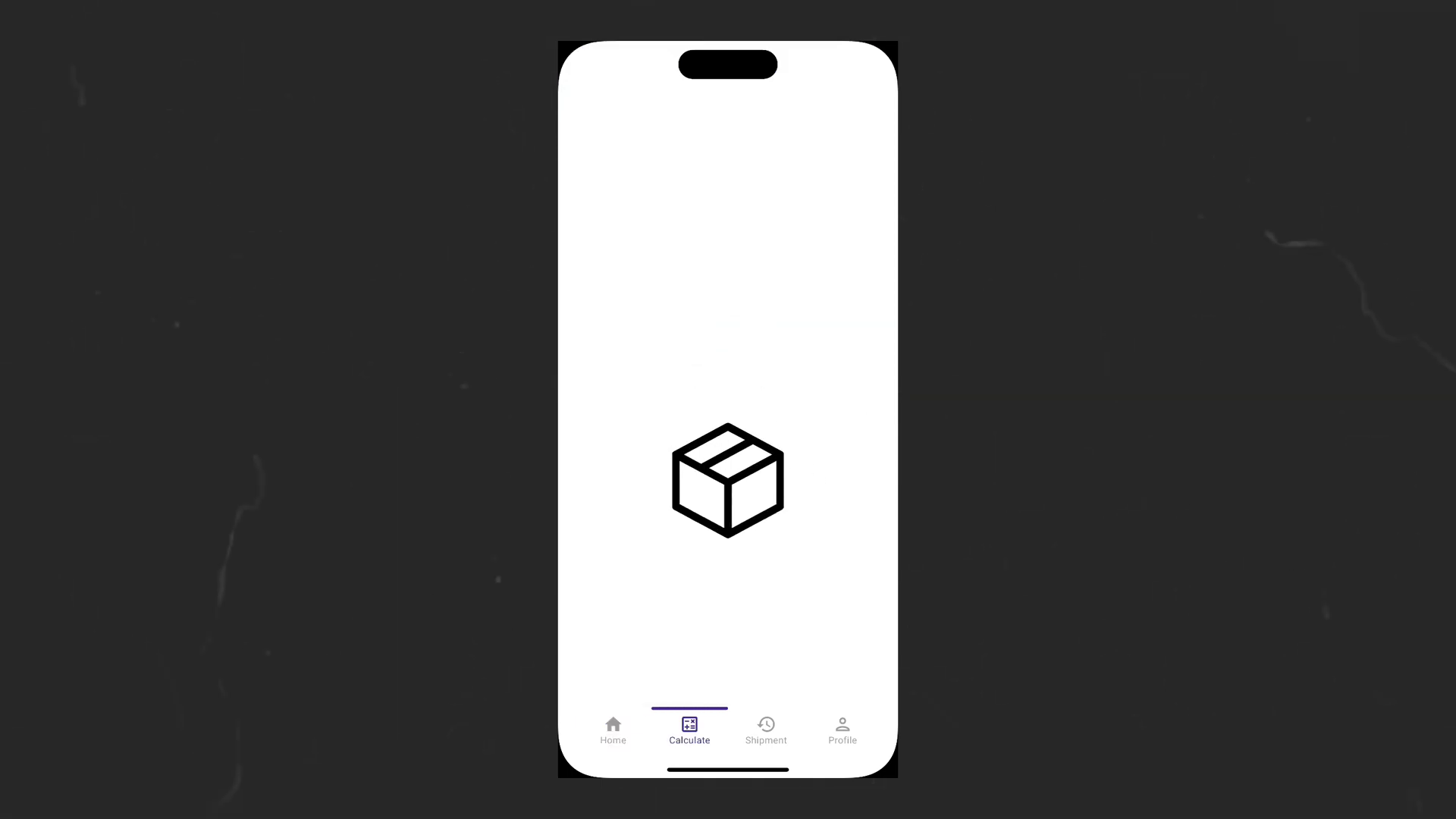